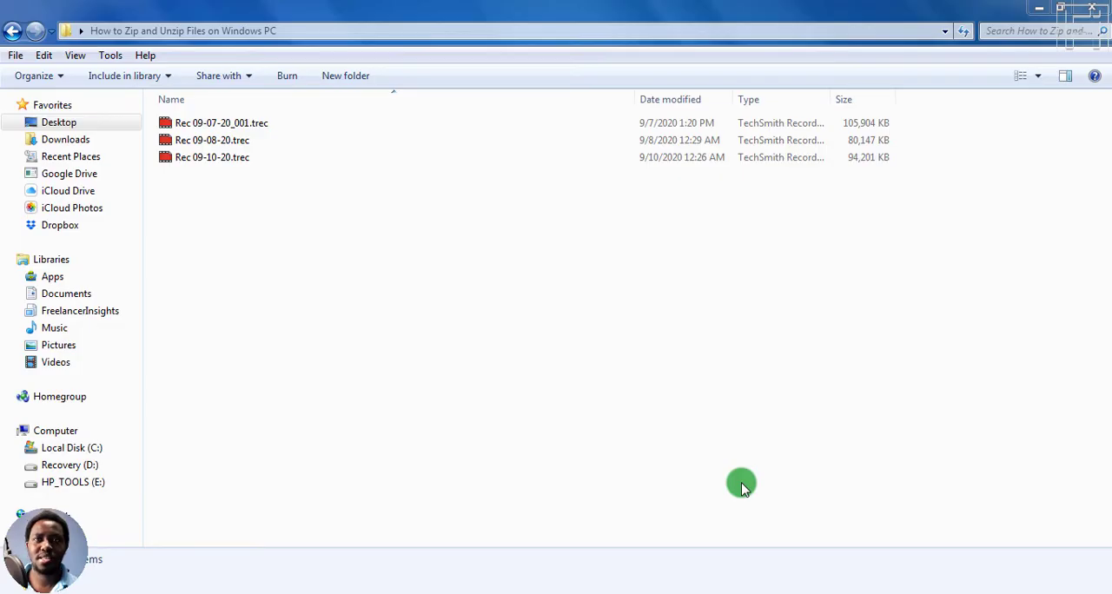
pyautogui.moveTo(448, 340)
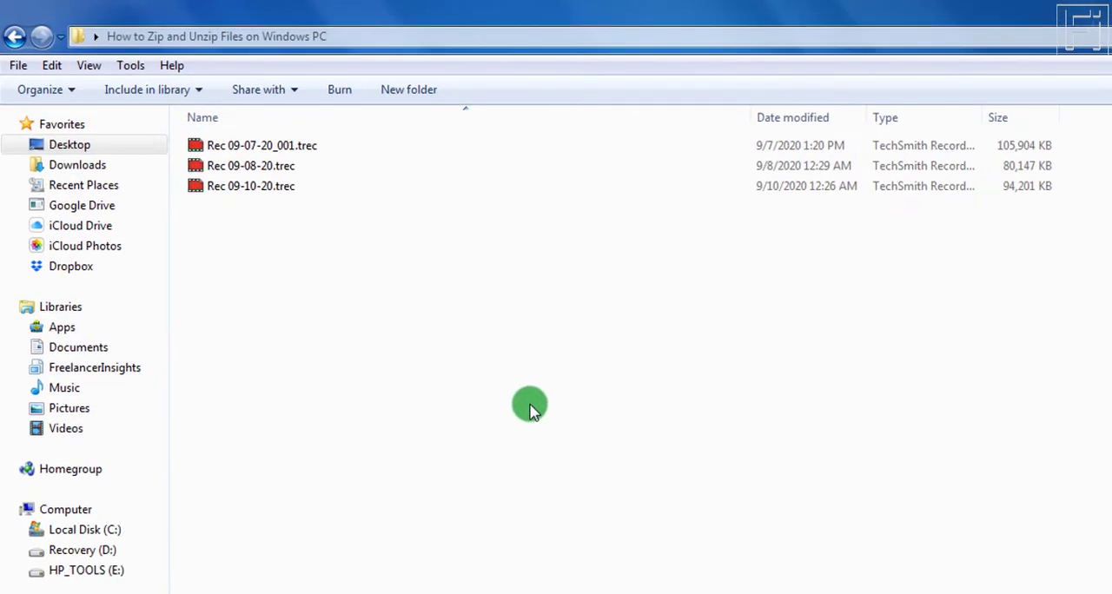
pyautogui.moveTo(410, 296)
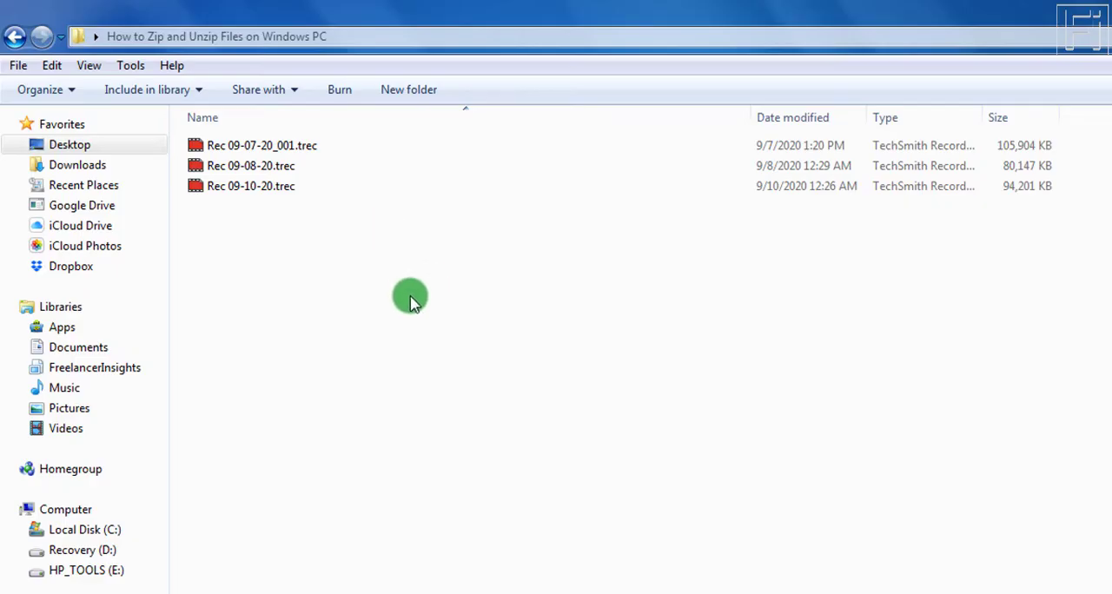
# Step: Zip the Rec 09-08-20 recording into Compressed Camtasia File.zip via Send to > Compressed folder
pyautogui.click(260, 146)
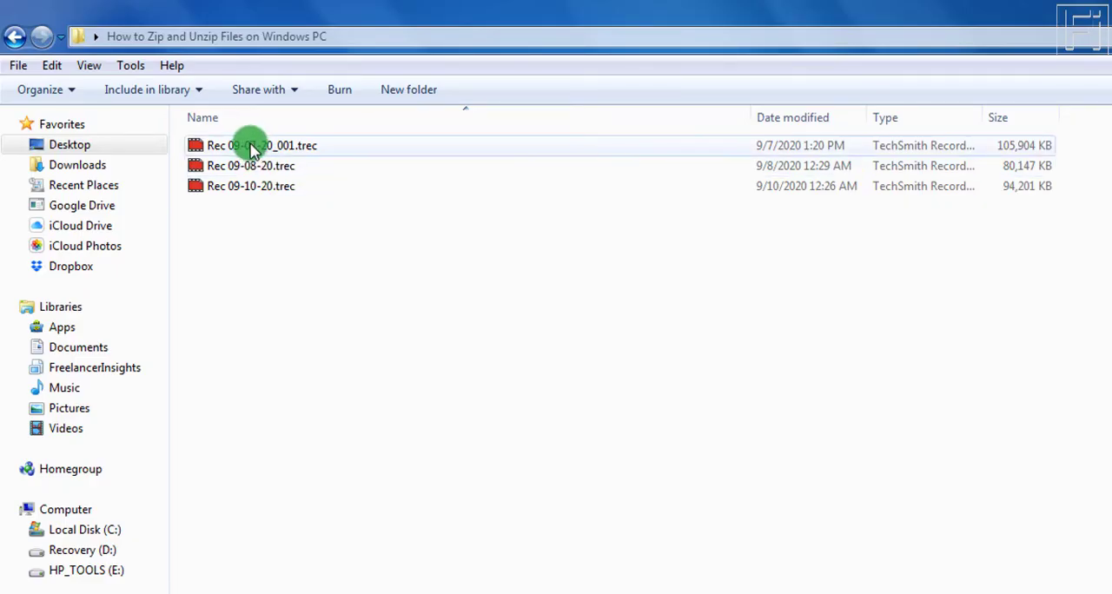
pyautogui.click(261, 146)
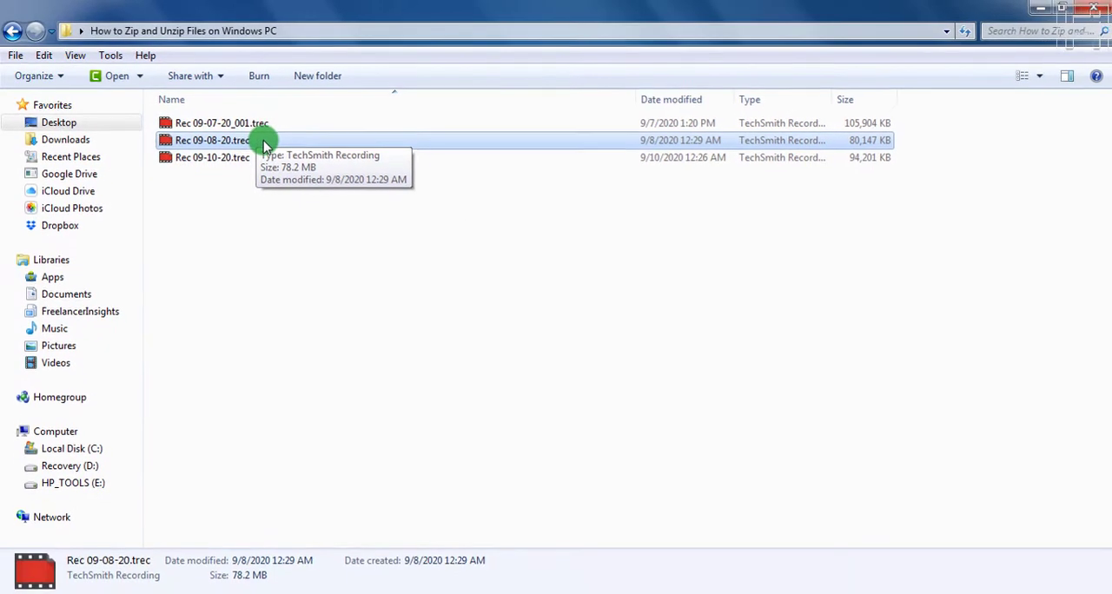
pyautogui.rightClick(211, 139)
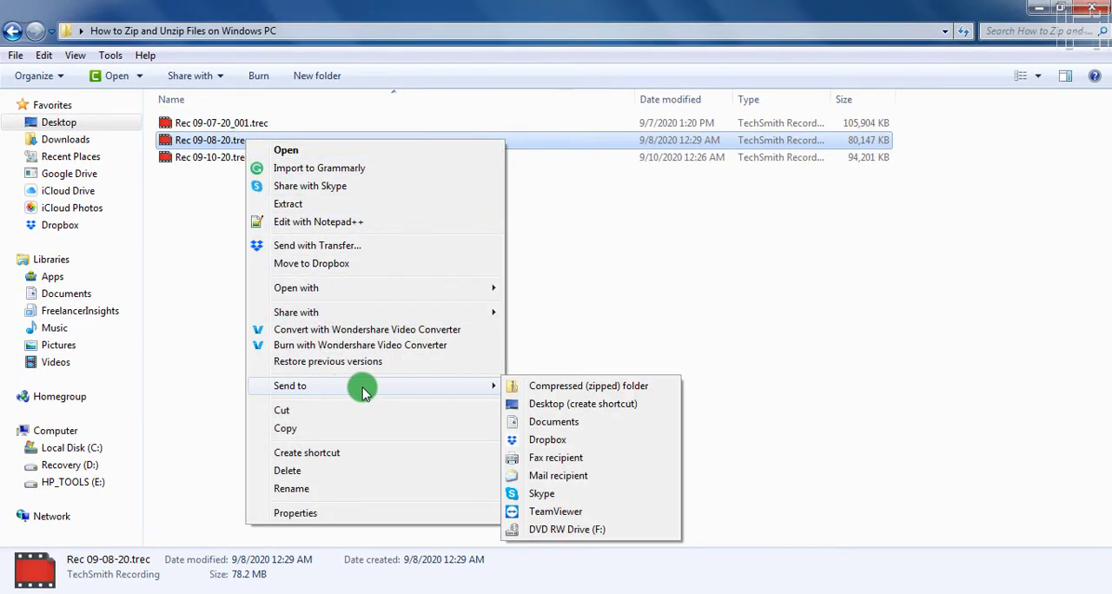
pyautogui.moveTo(563, 395)
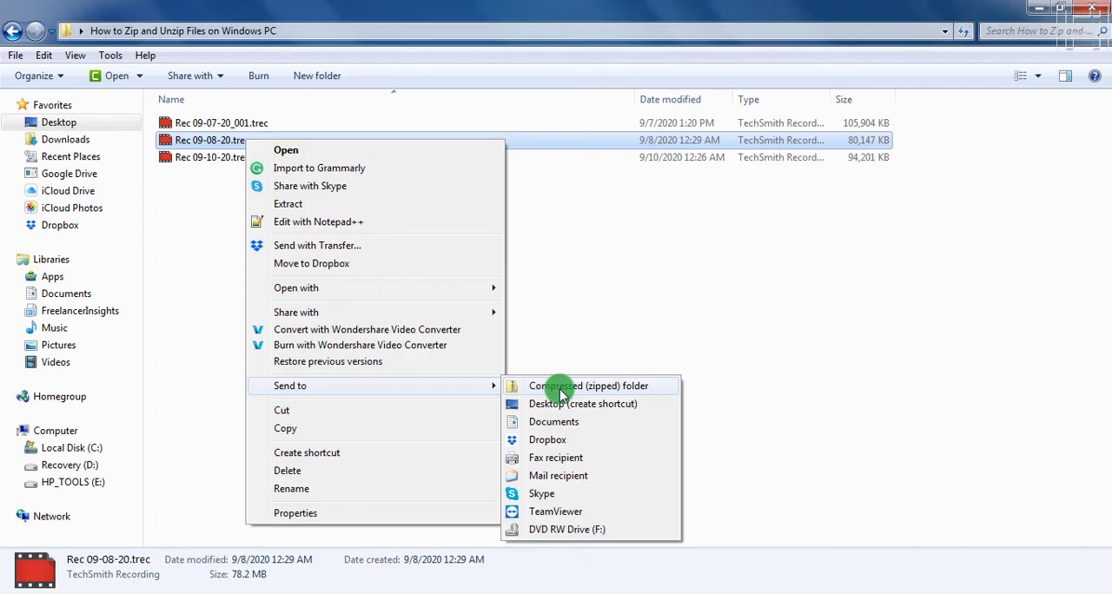
pyautogui.click(589, 386)
pyautogui.write('Compressed Camtasia File.zip')
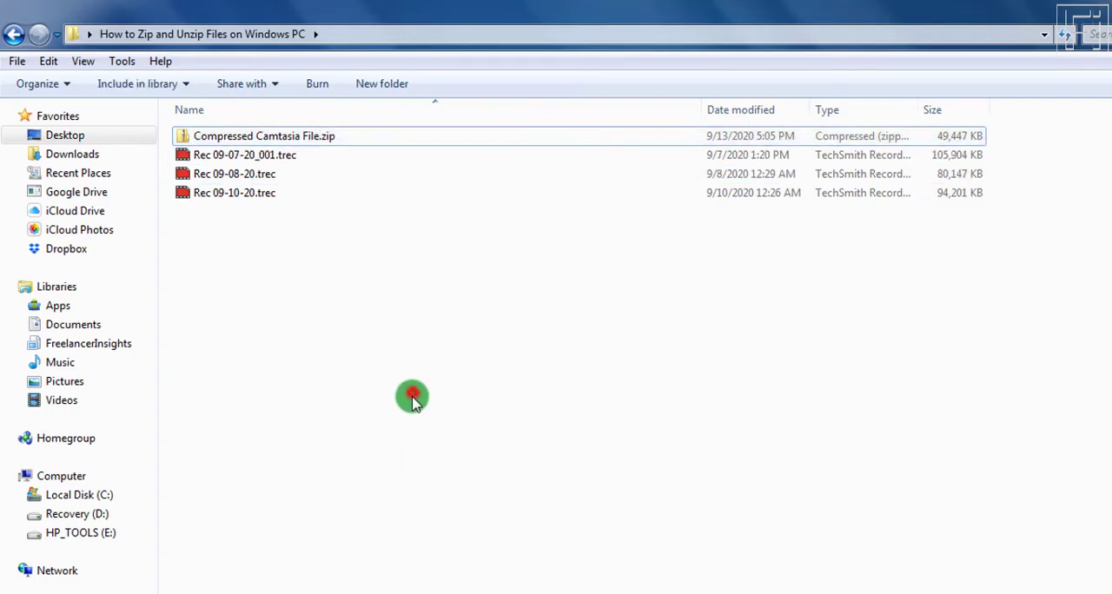
# Step: Select the three .trec recordings together, leaving Compressed Camtasia File.zip unselected
pyautogui.click(234, 174)
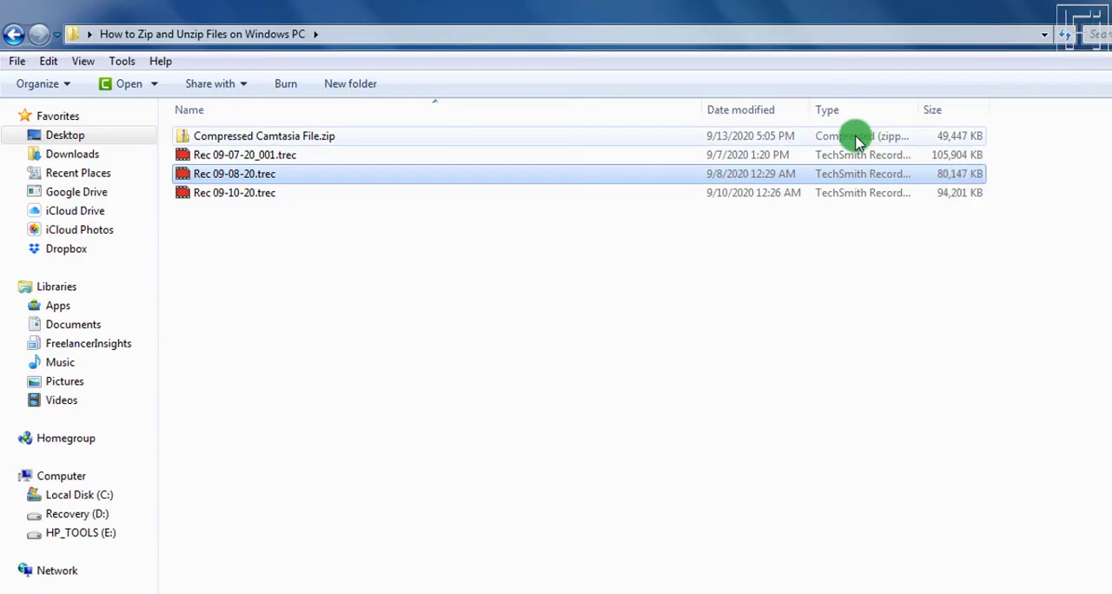
pyautogui.click(264, 136)
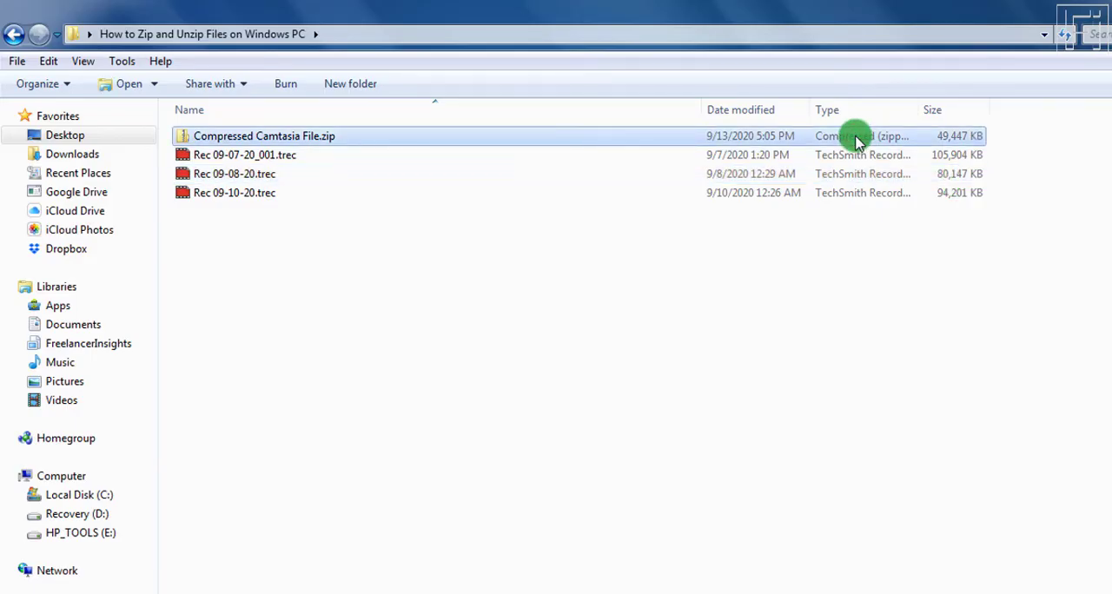
pyautogui.moveTo(860, 288)
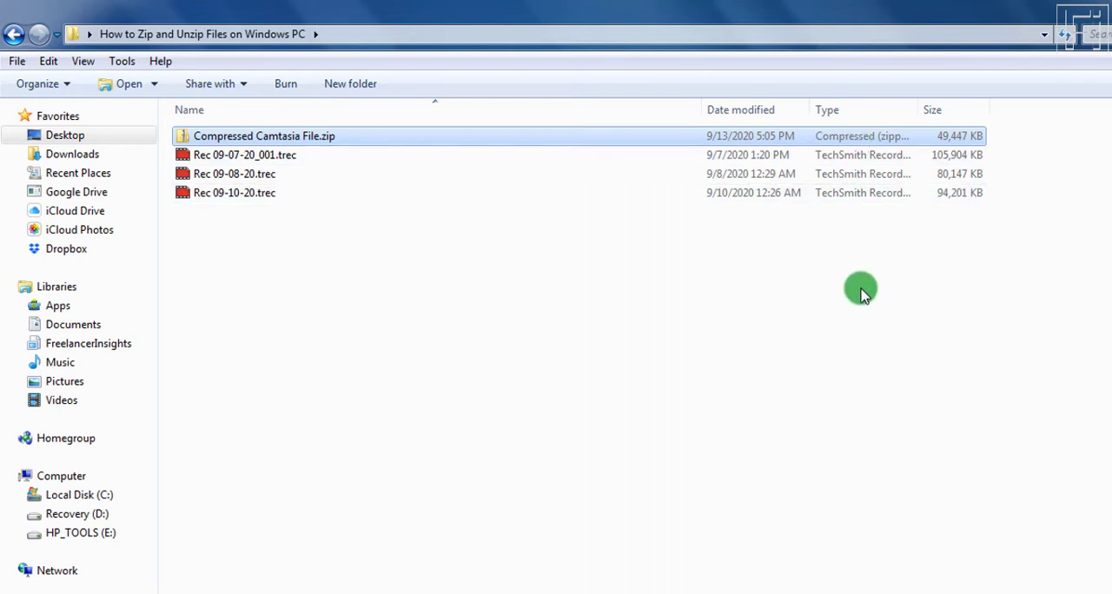
pyautogui.moveTo(330, 240)
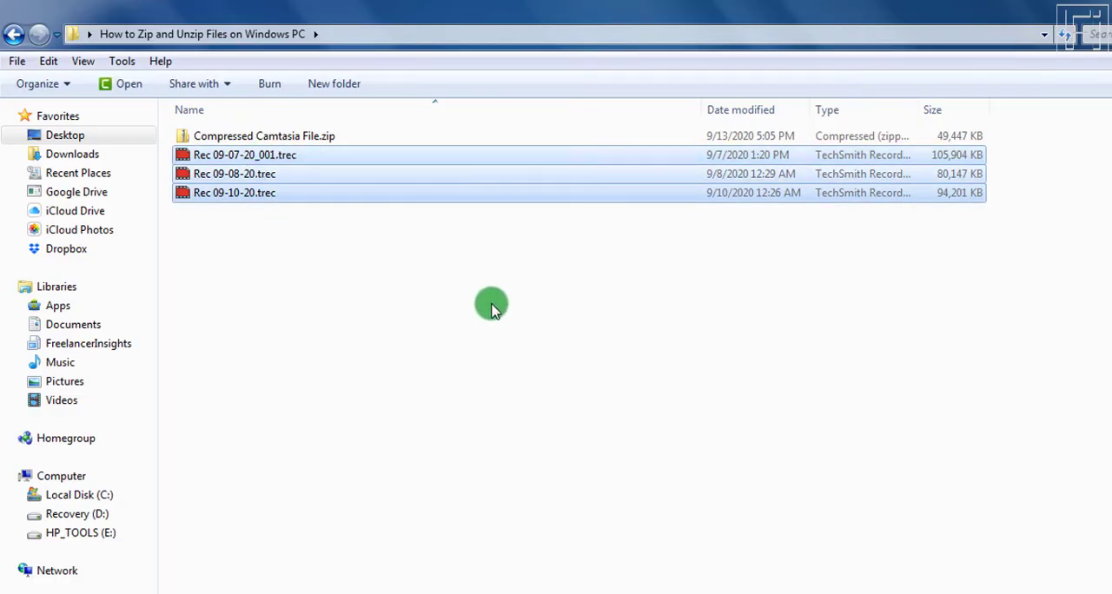
pyautogui.moveTo(489, 330)
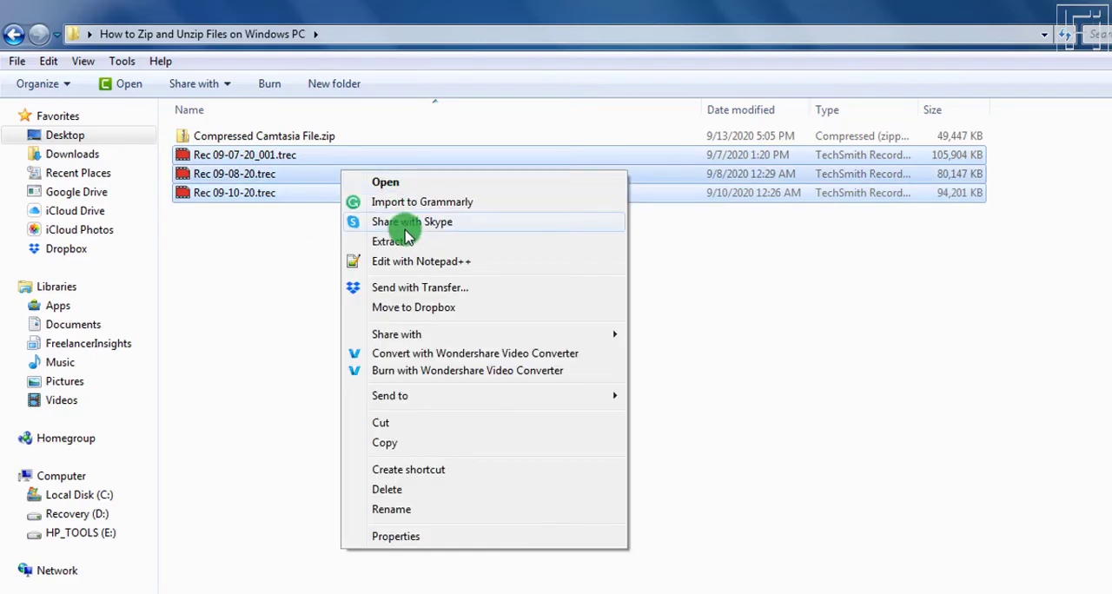
# Step: Send the three selected recordings to a new Compressed (zipped) folder, Rec 09-08-20.zip
pyautogui.click(389, 396)
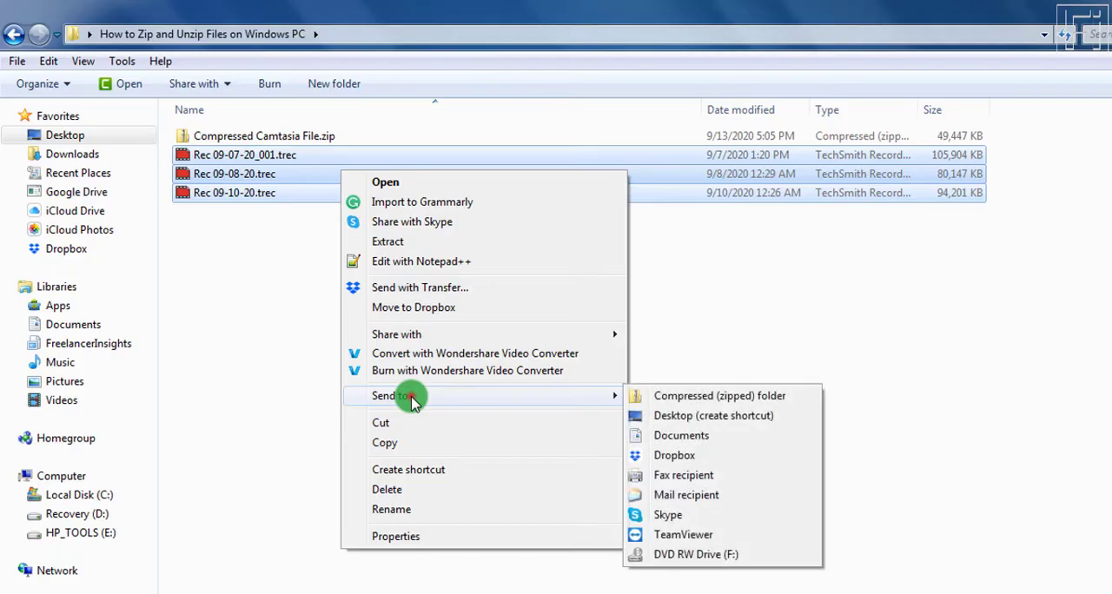
pyautogui.moveTo(704, 401)
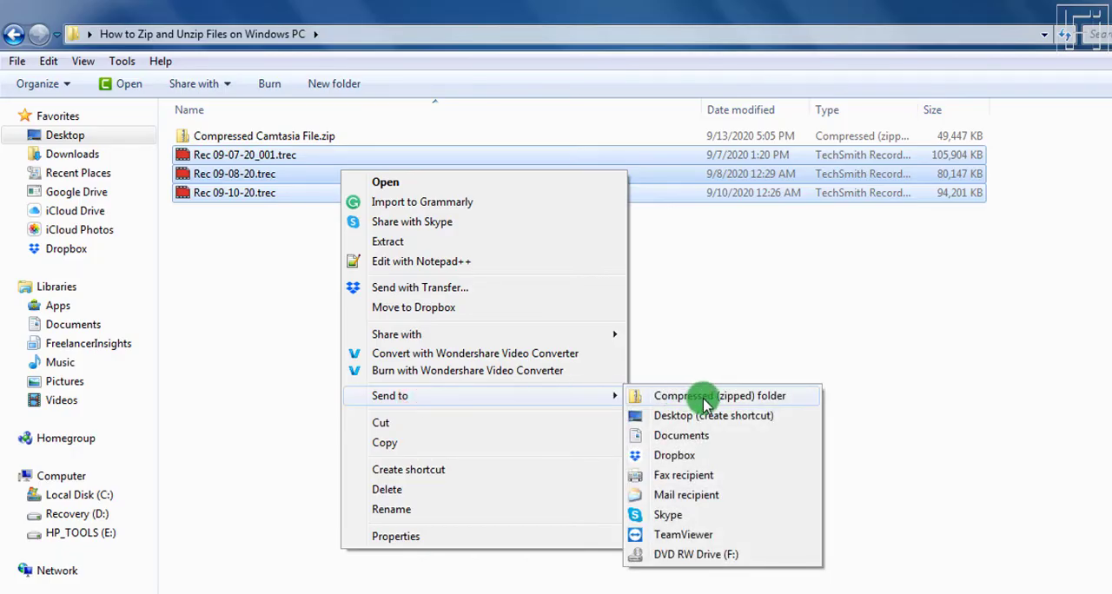
pyautogui.click(719, 396)
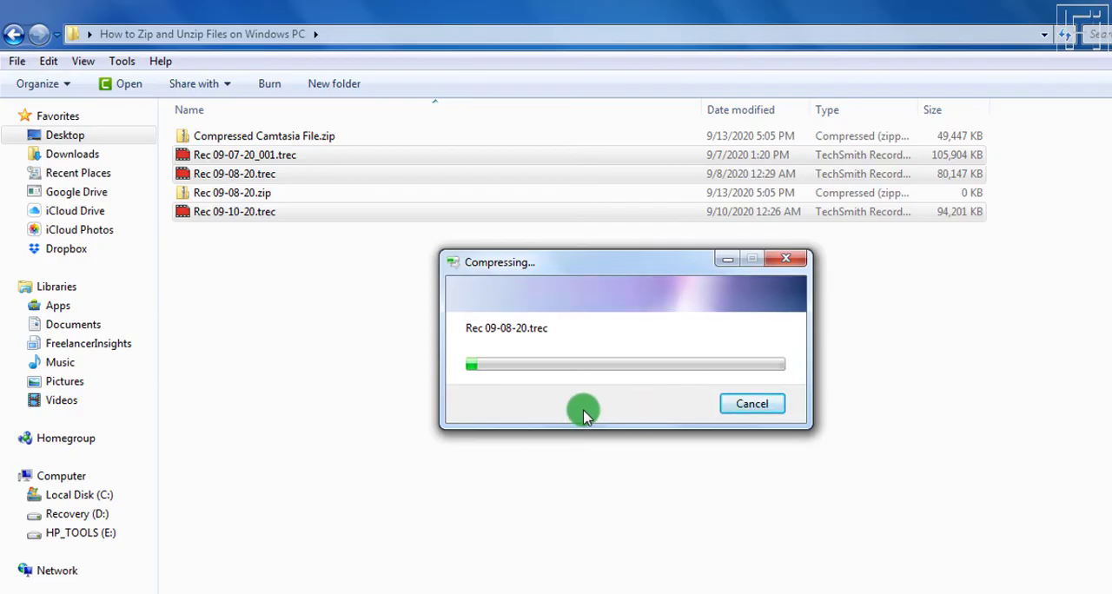
pyautogui.moveTo(210, 219)
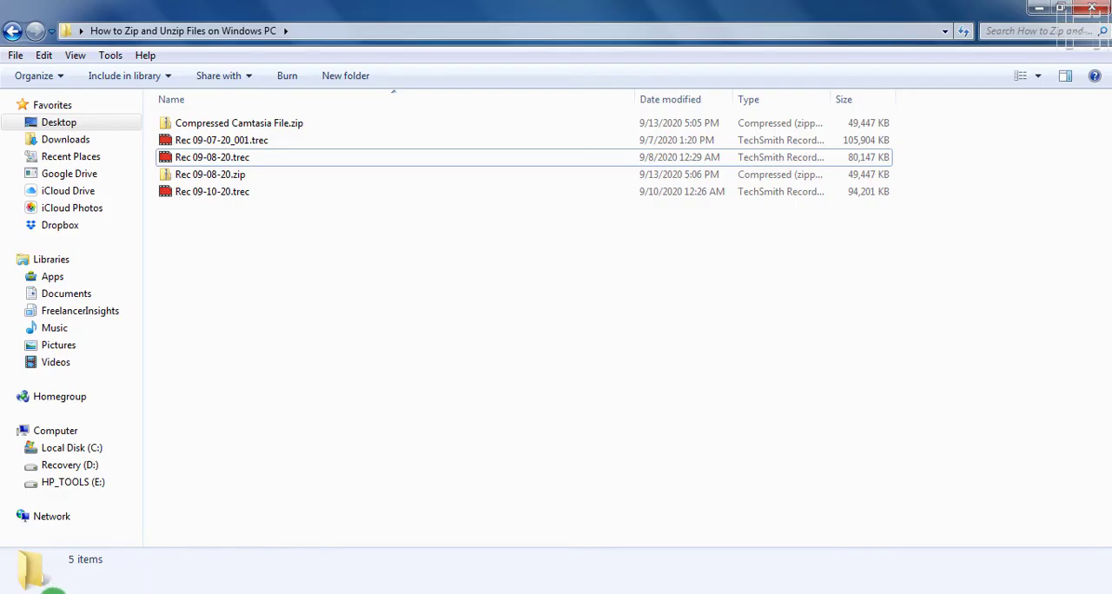
# Step: Select the finished 189 MB Rec 09-08-20.zip and begin renaming it
pyautogui.doubleClick(219, 173)
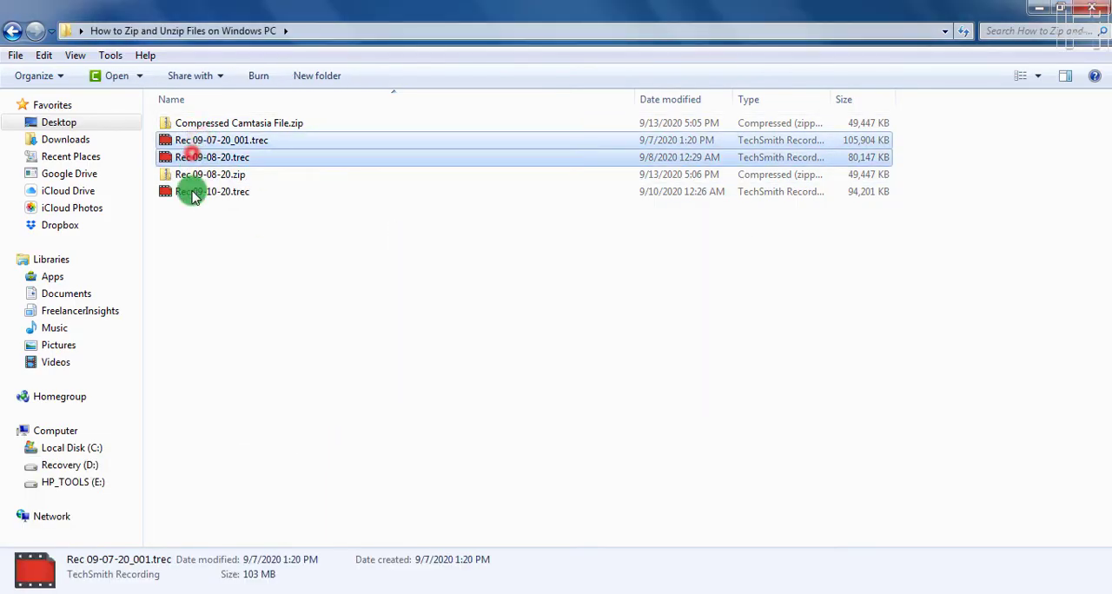
pyautogui.click(211, 191)
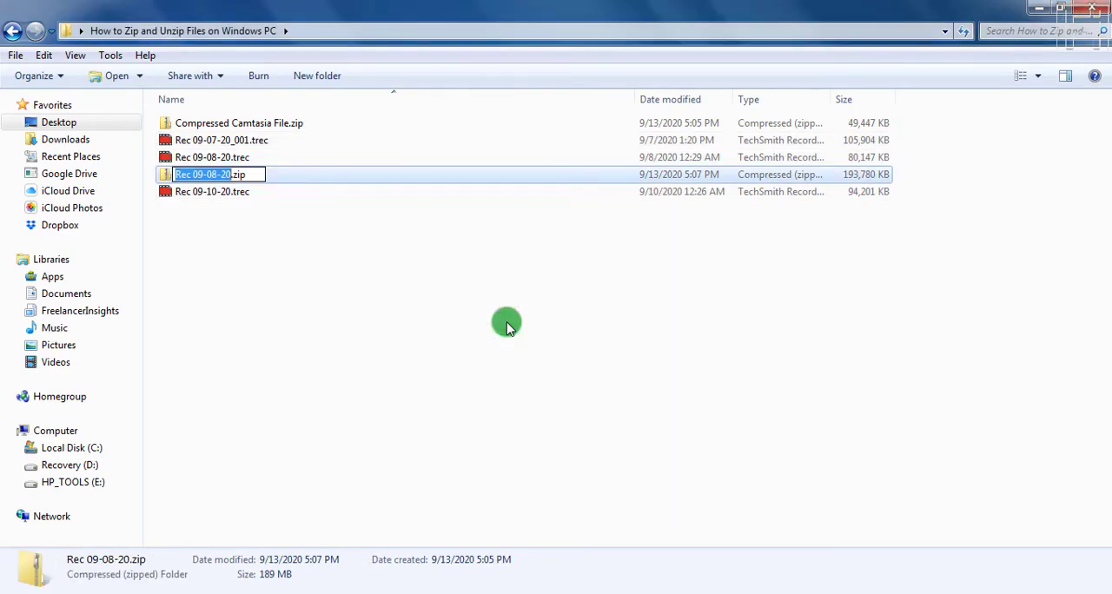
pyautogui.moveTo(410, 276)
pyautogui.write('3 Camtasia FIles')
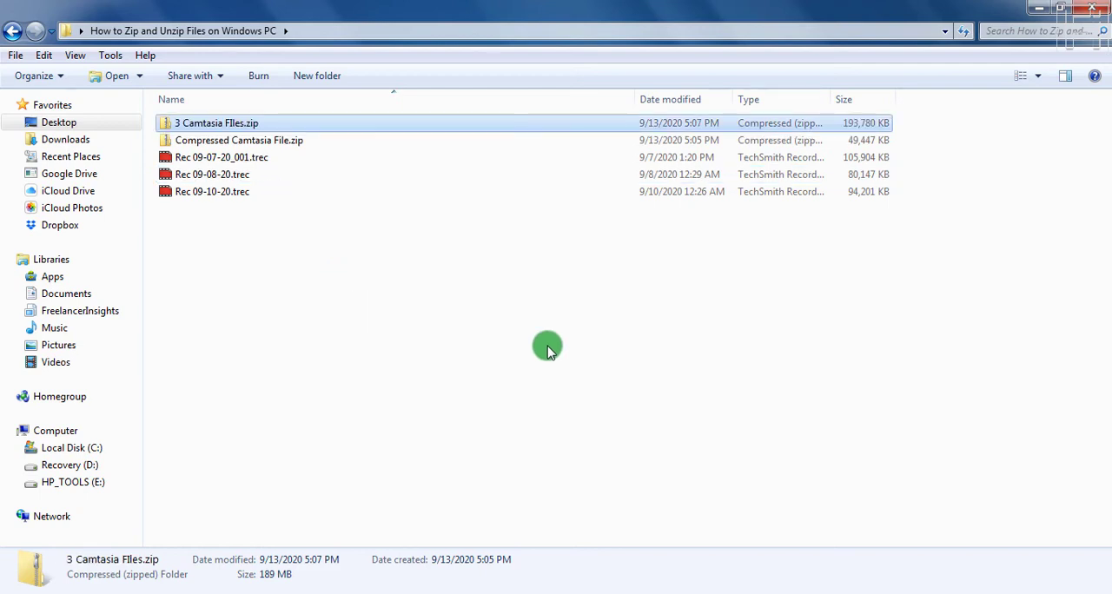
pyautogui.moveTo(462, 292)
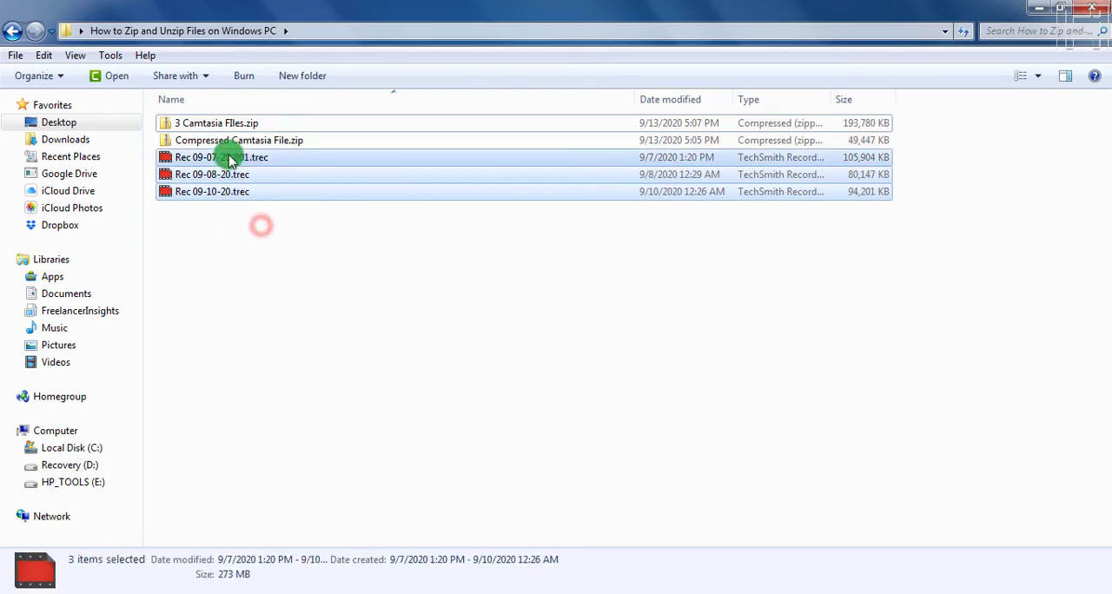
# Step: Delete the three original .trec recordings to the Recycle Bin, leaving the two zip archives
pyautogui.press('Delete')
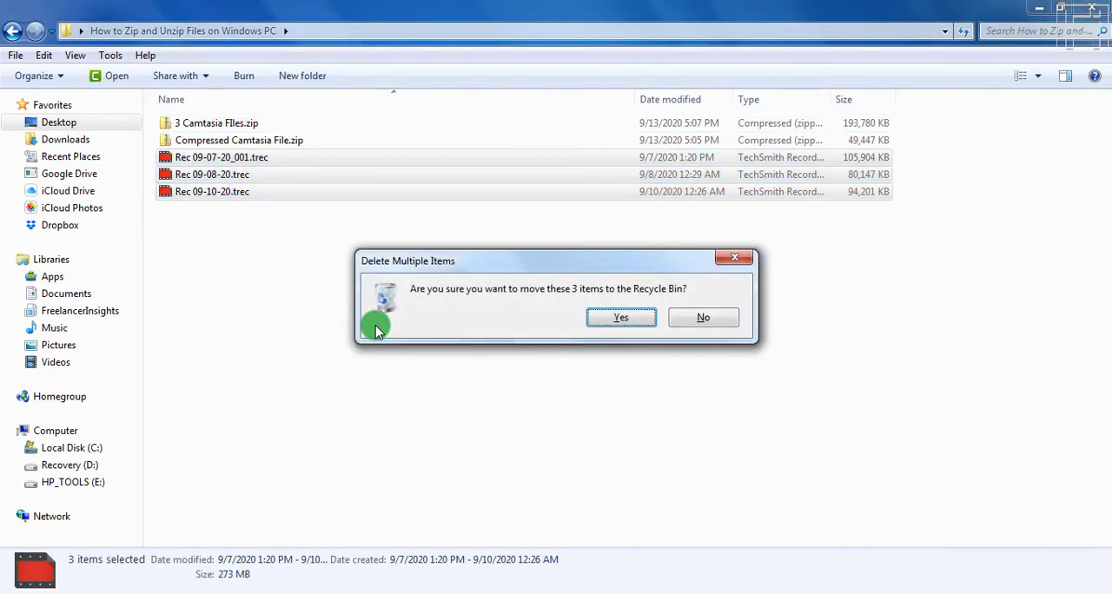
pyautogui.click(620, 316)
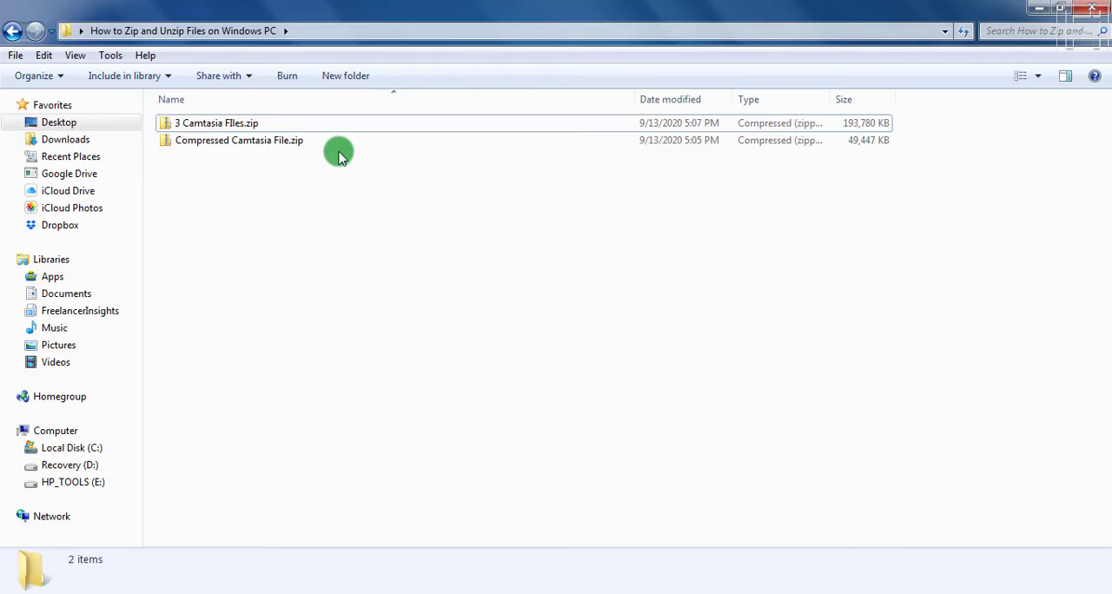
pyautogui.click(240, 139)
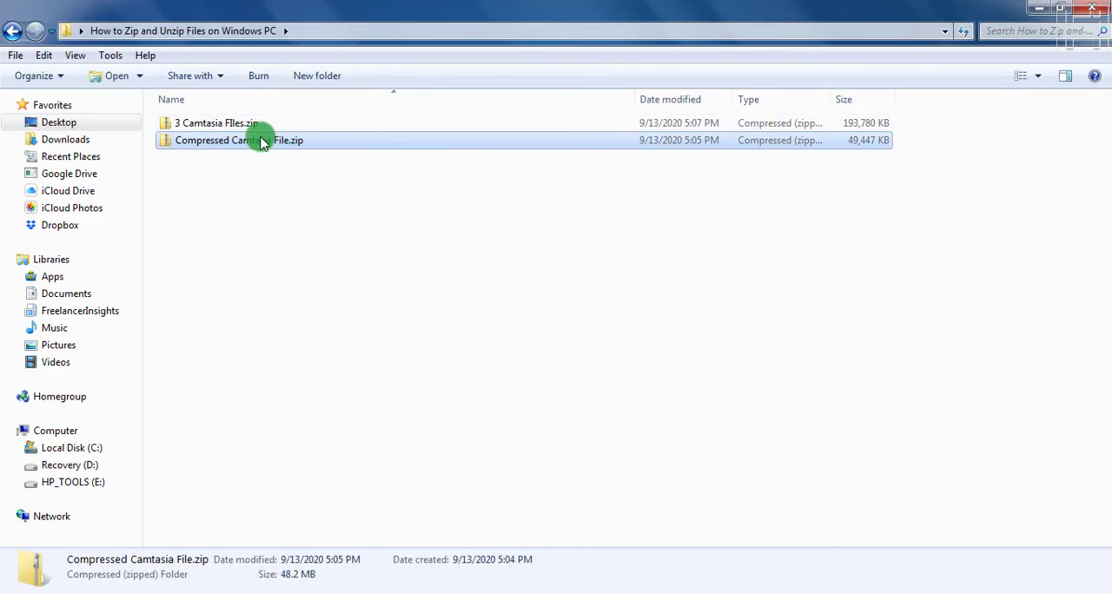
pyautogui.click(215, 122)
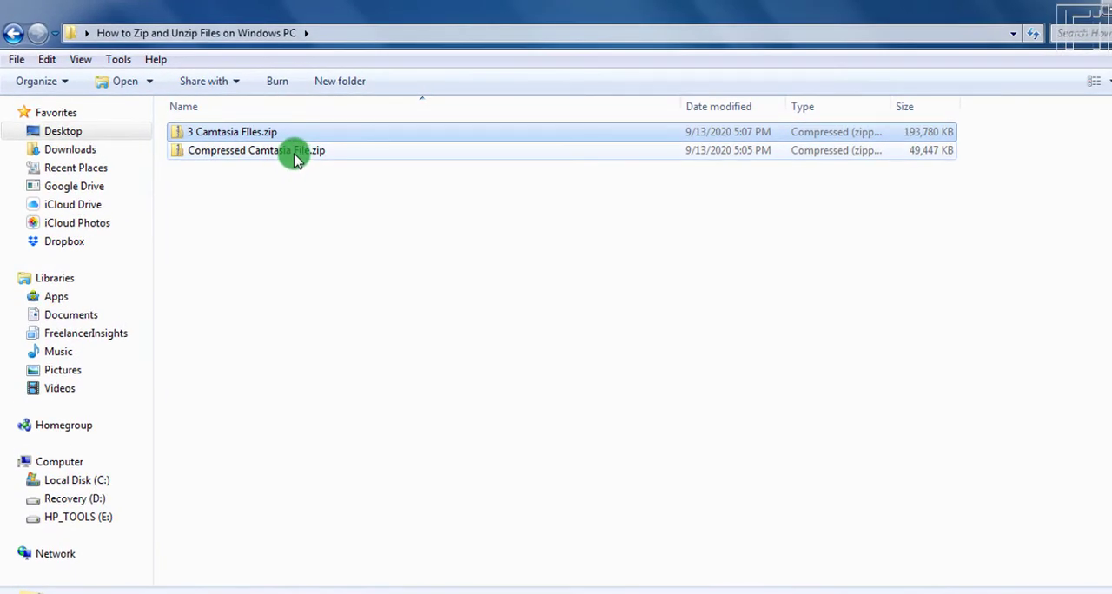
pyautogui.click(257, 151)
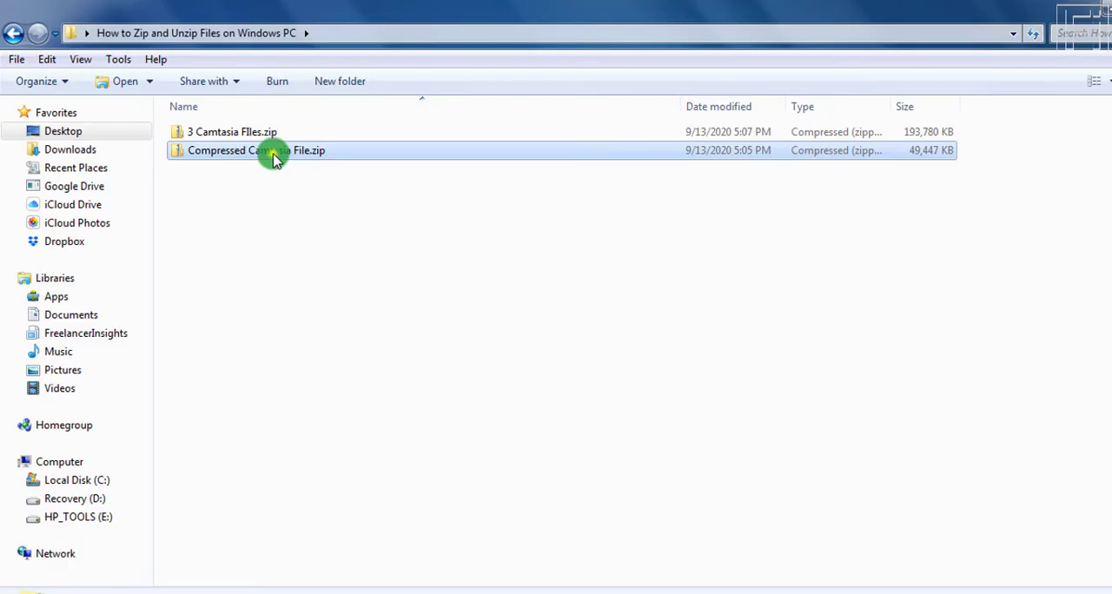
pyautogui.rightClick(257, 152)
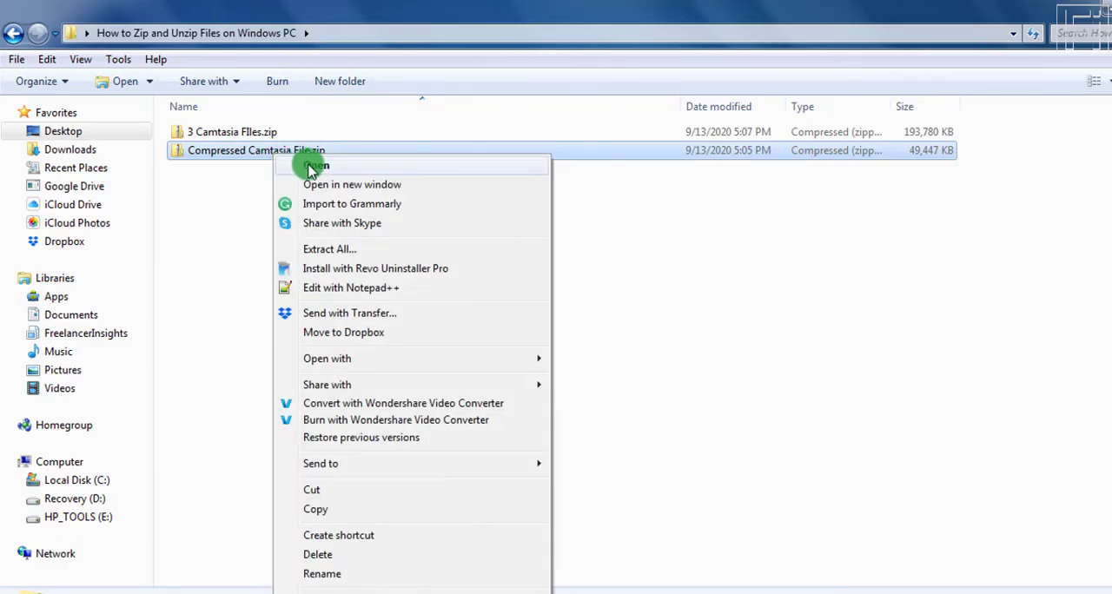
pyautogui.click(319, 165)
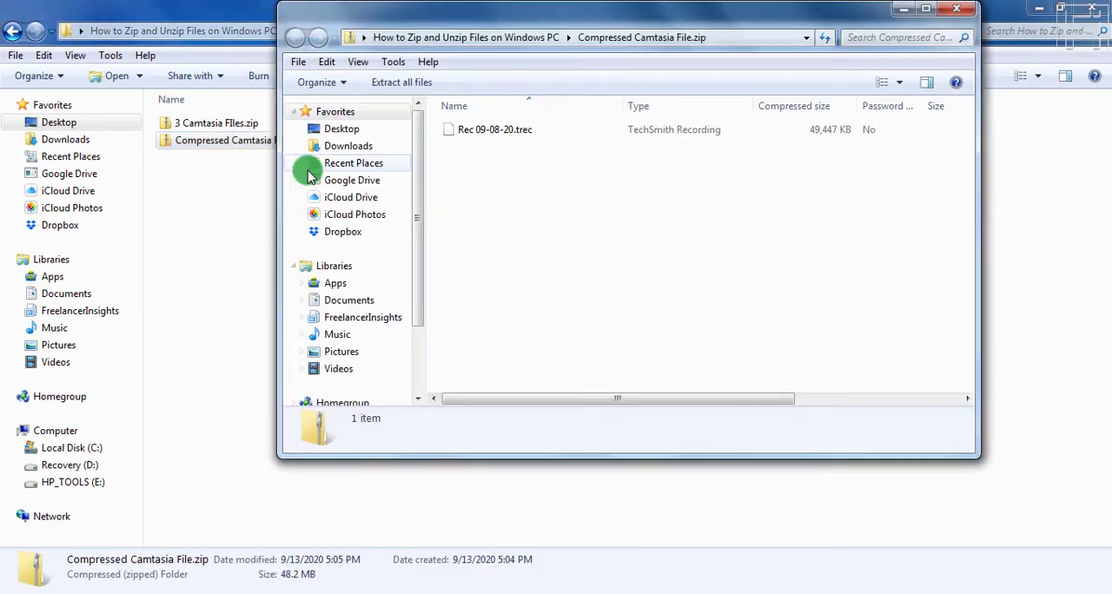
pyautogui.moveTo(594, 165)
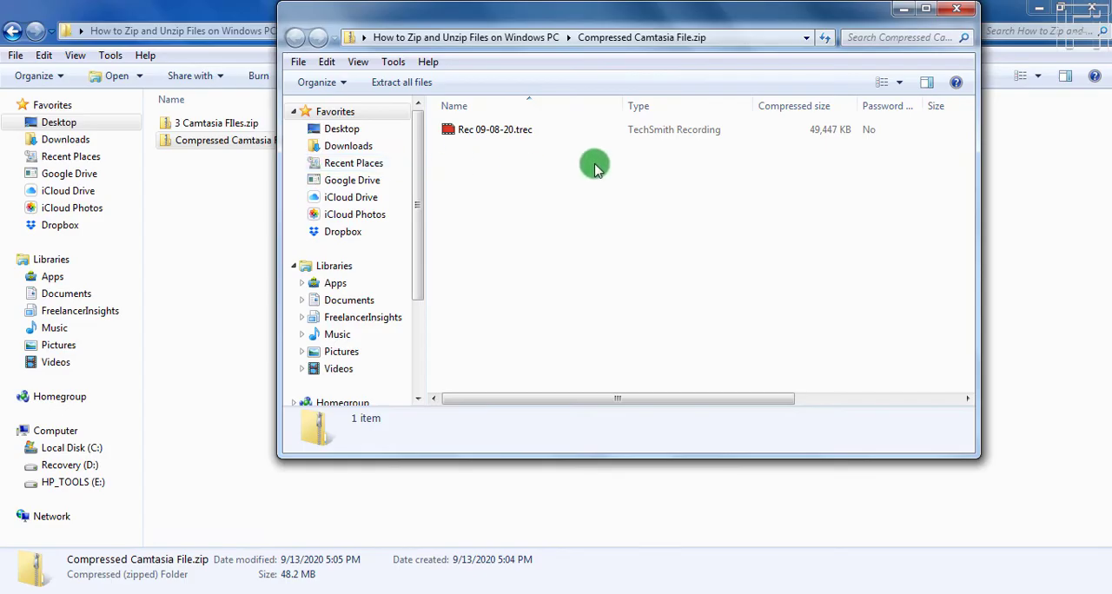
pyautogui.moveTo(594, 226)
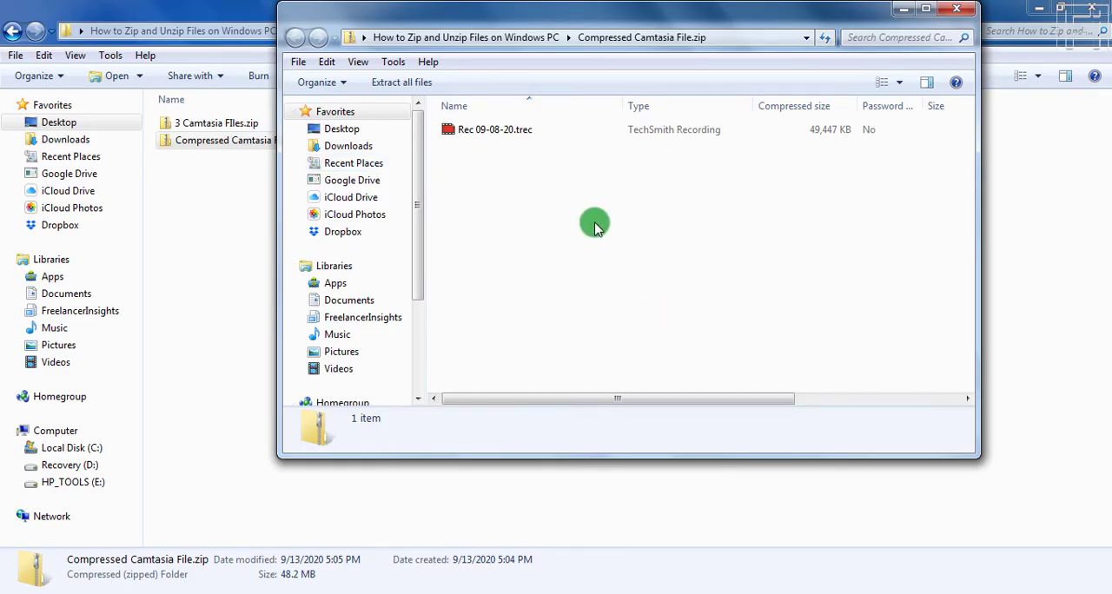
pyautogui.moveTo(649, 229)
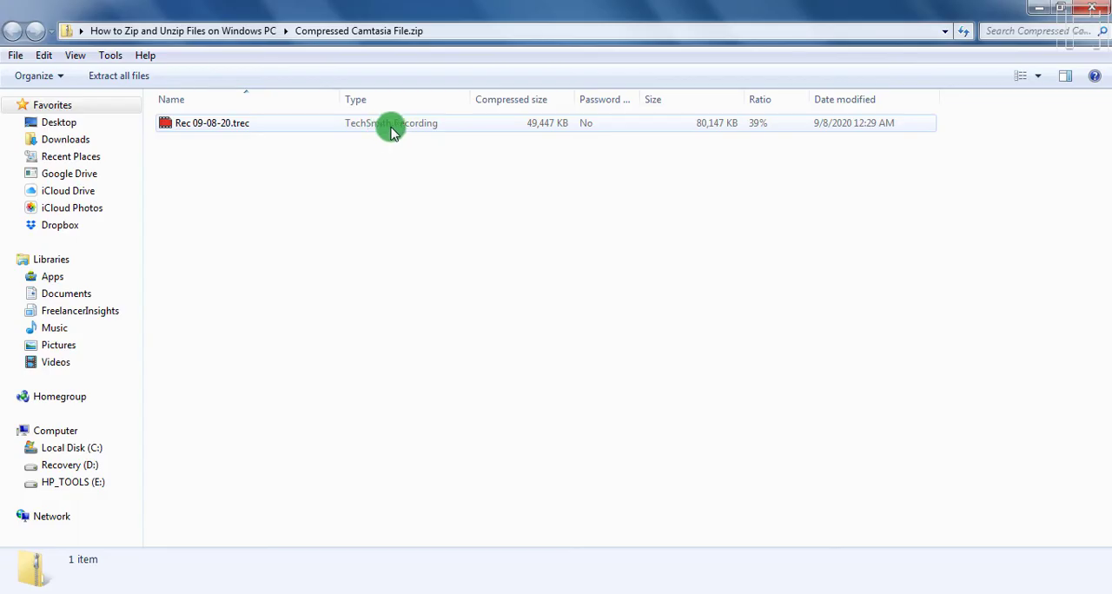
pyautogui.moveTo(599, 129)
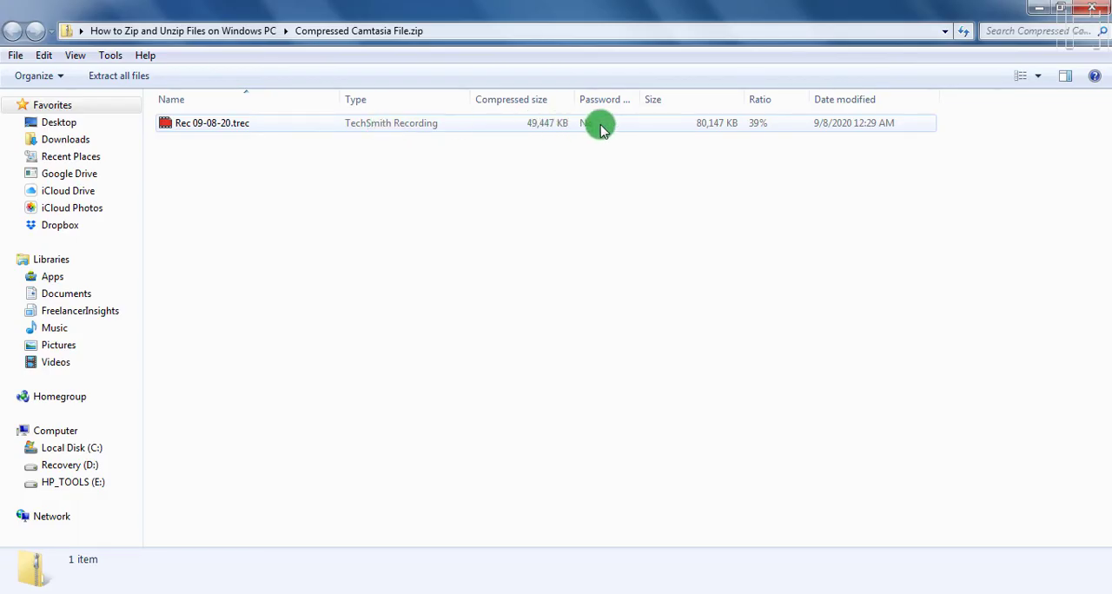
pyautogui.moveTo(595, 120)
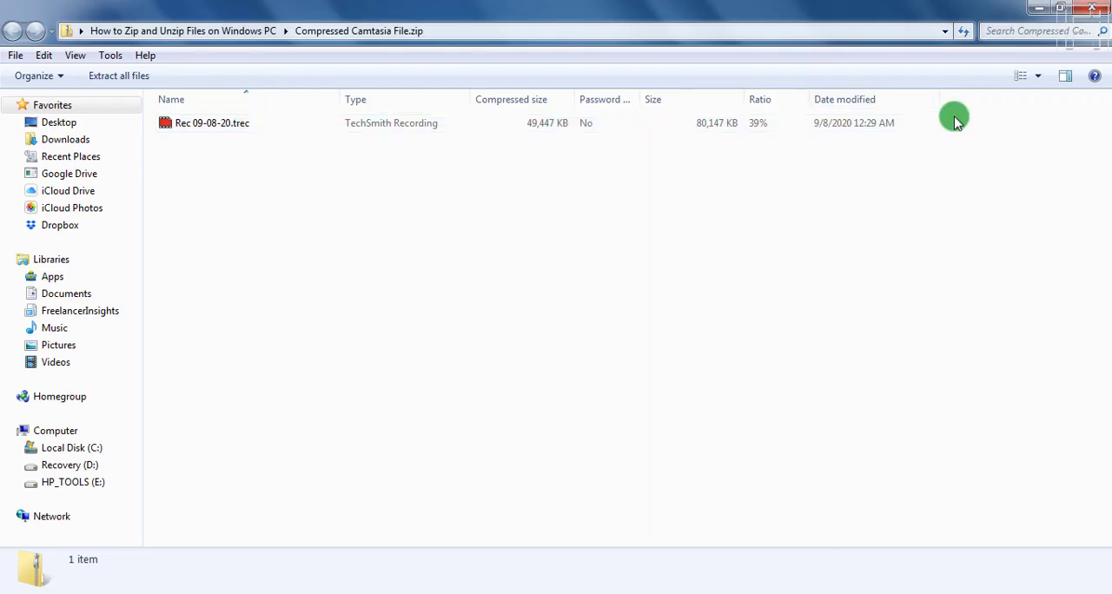
pyautogui.moveTo(764, 139)
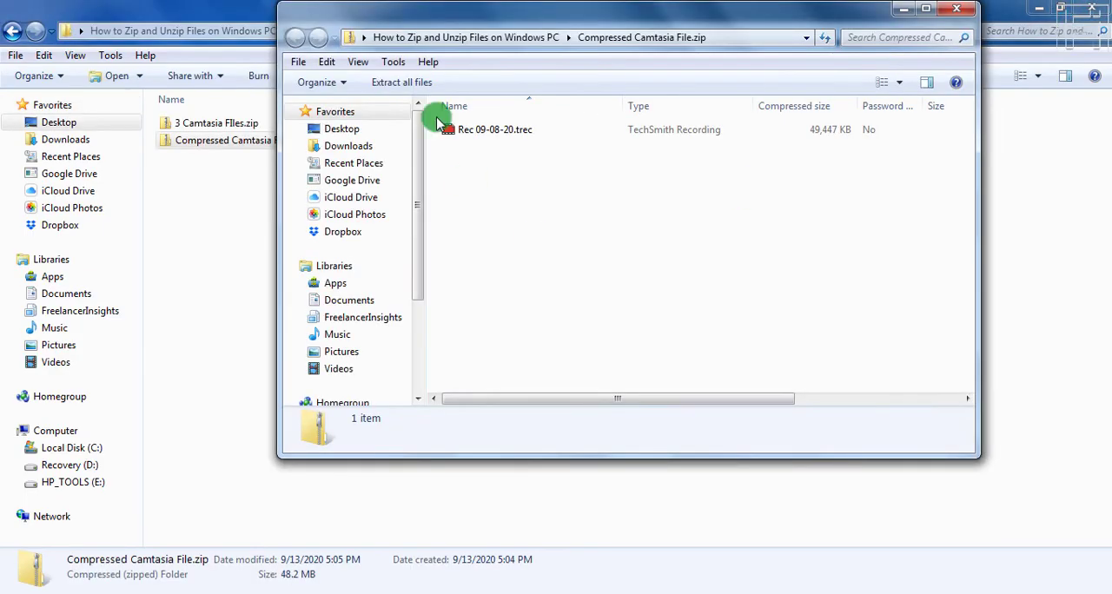
# Step: Drag Rec 09-08-20.trec out of the zip window into the tutorial folder beside both archives
pyautogui.moveTo(434, 113); pyautogui.dragTo(542, 66)
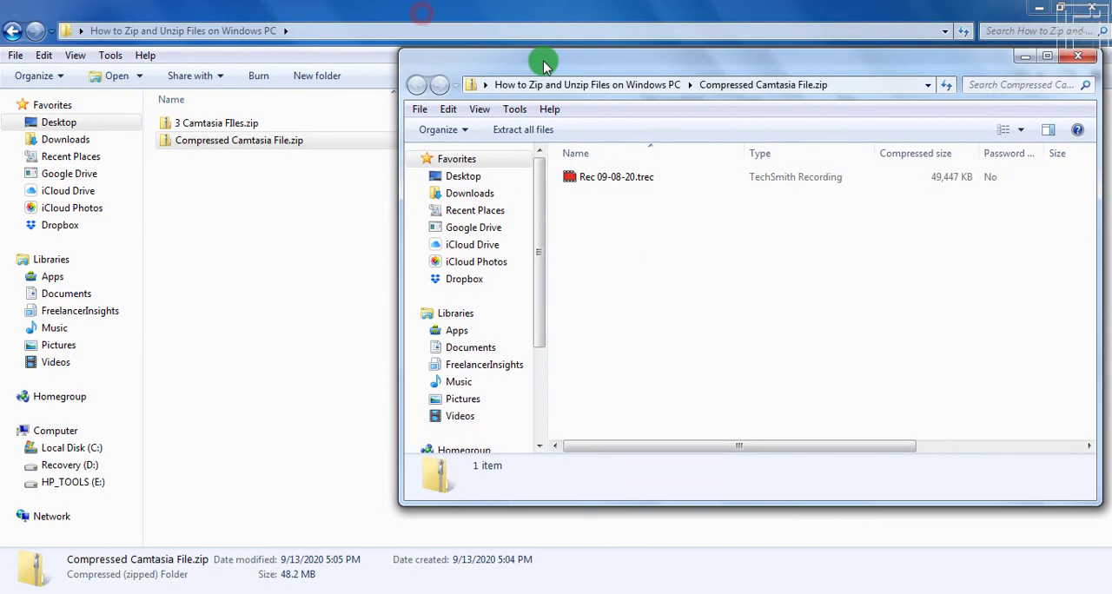
pyautogui.moveTo(350, 250)
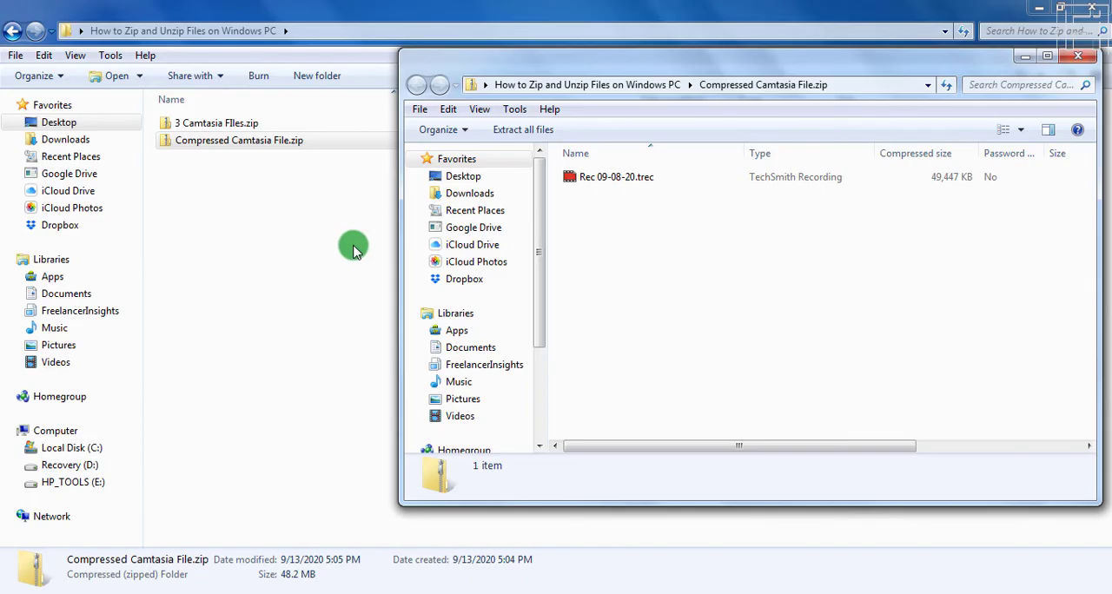
pyautogui.click(615, 177)
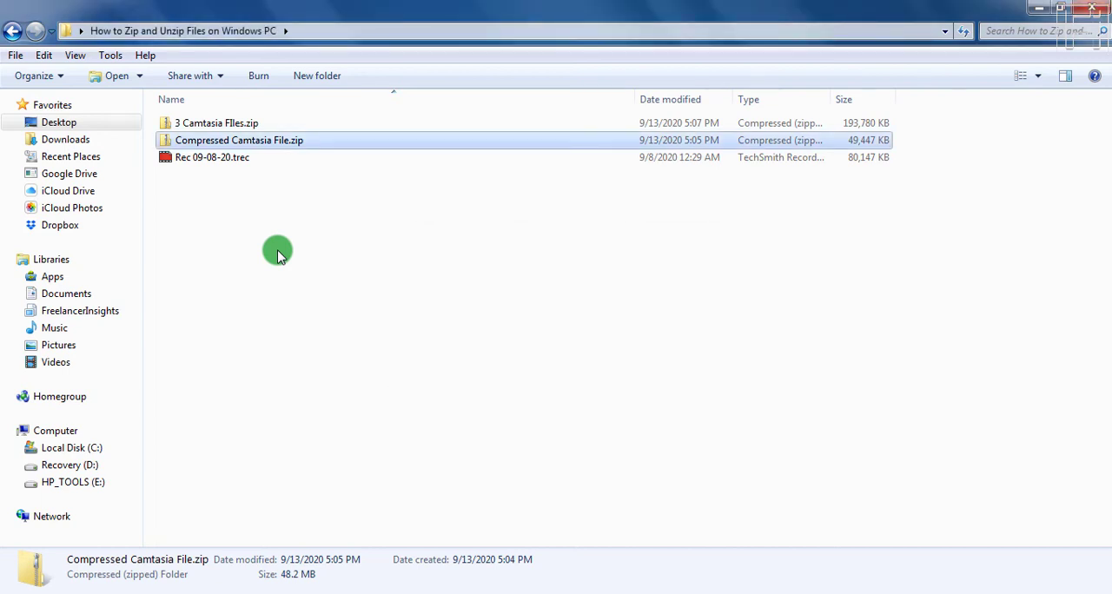
pyautogui.moveTo(782, 158)
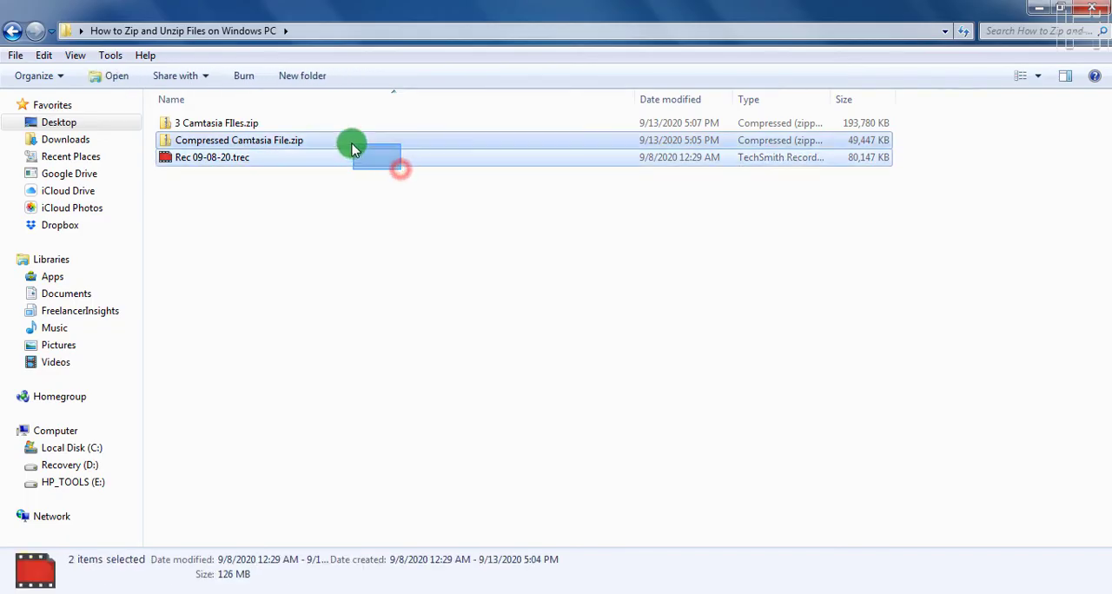
pyautogui.moveTo(243, 122)
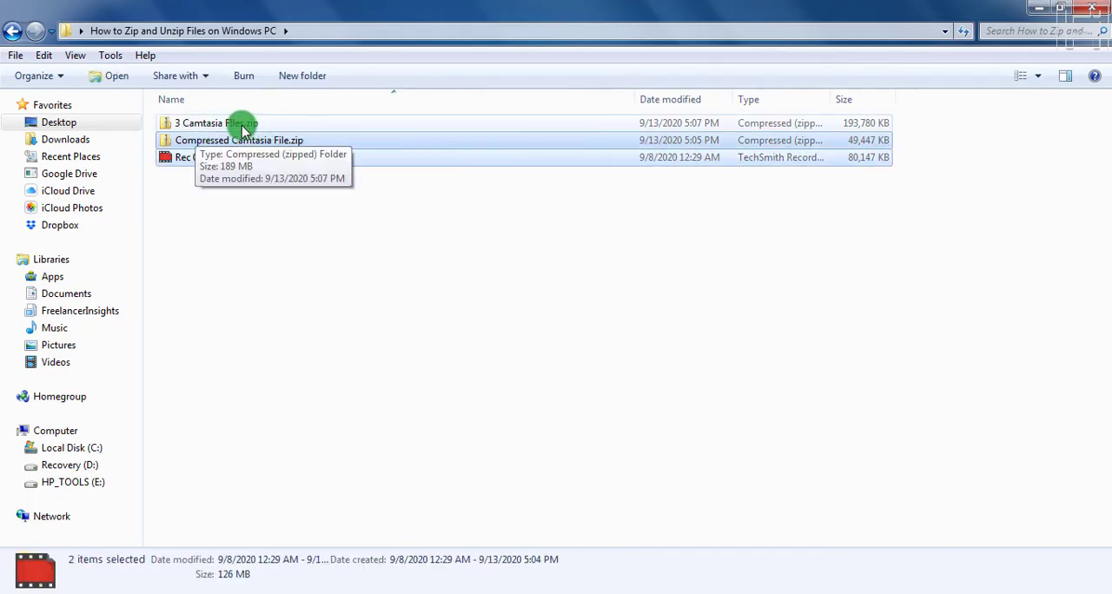
pyautogui.moveTo(473, 287)
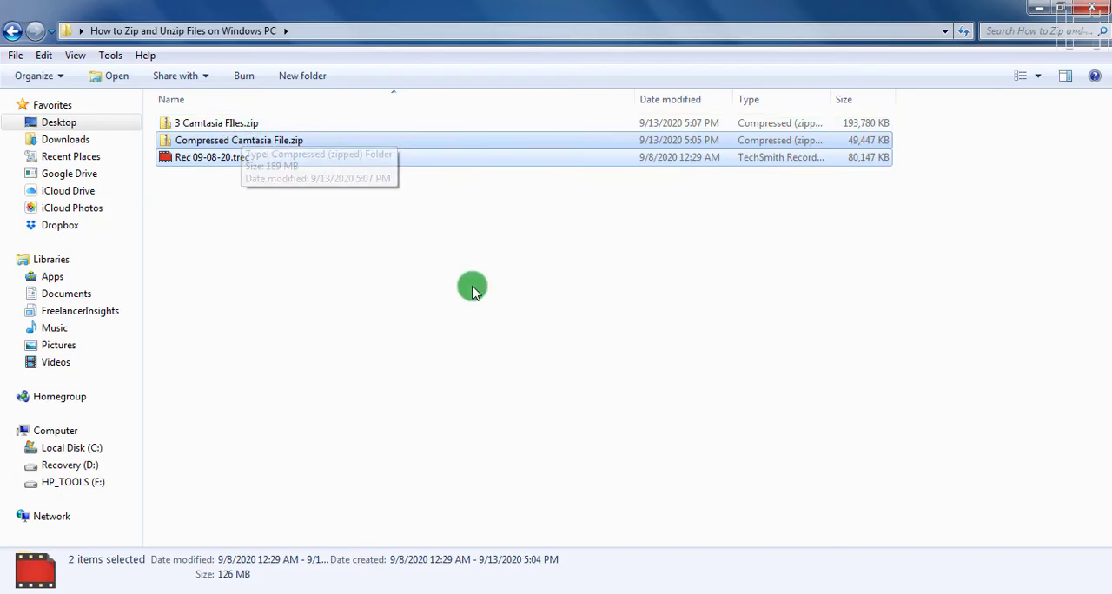
# Step: Delete Compressed Camtasia File.zip and the extracted Rec 09-08-20.trec to the Recycle Bin
pyautogui.press('Delete')
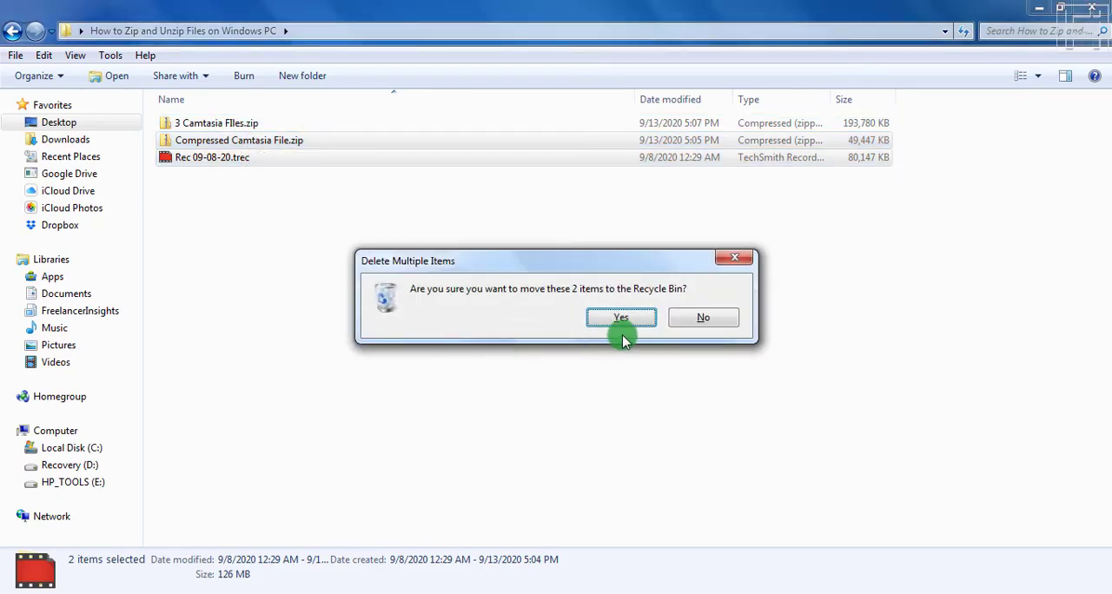
pyautogui.click(620, 316)
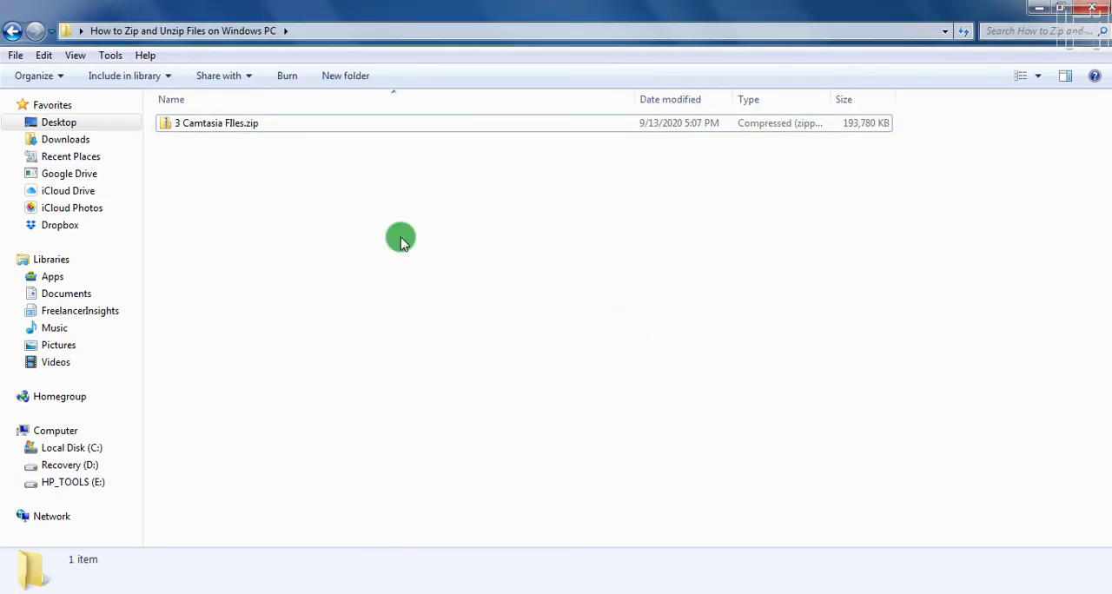
# Step: Select 3 Camtasia Files.zip and bring up its context menu of actions
pyautogui.click(215, 121)
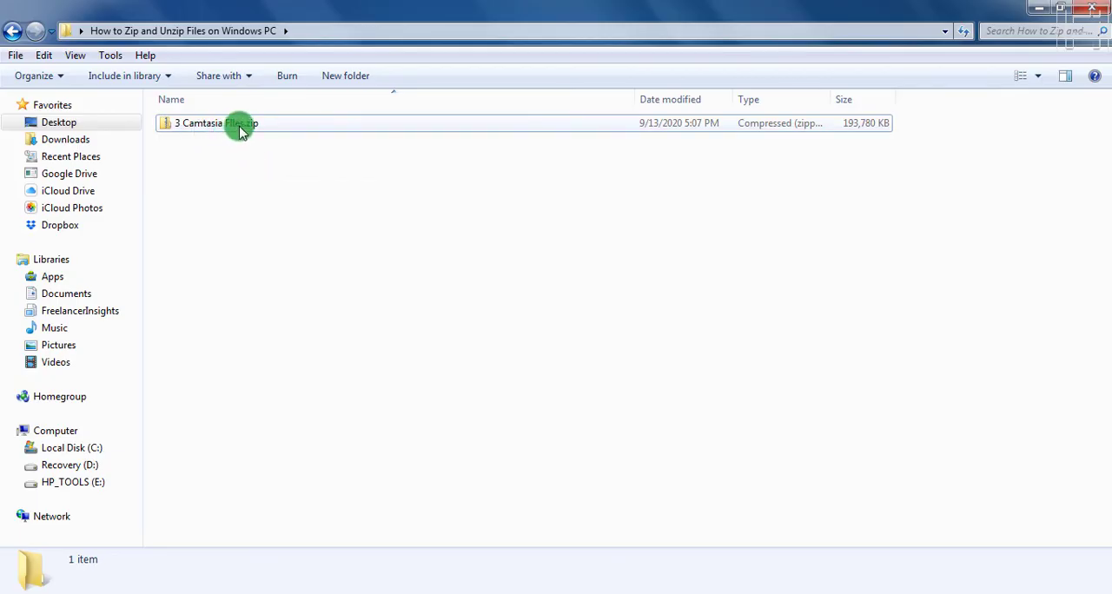
pyautogui.click(209, 121)
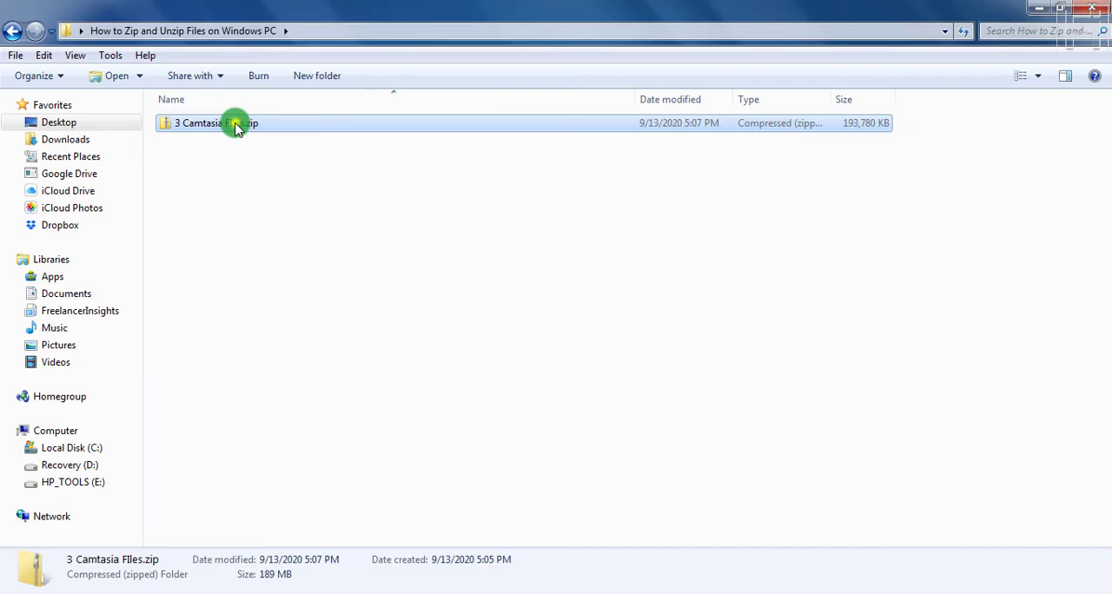
pyautogui.rightClick(211, 121)
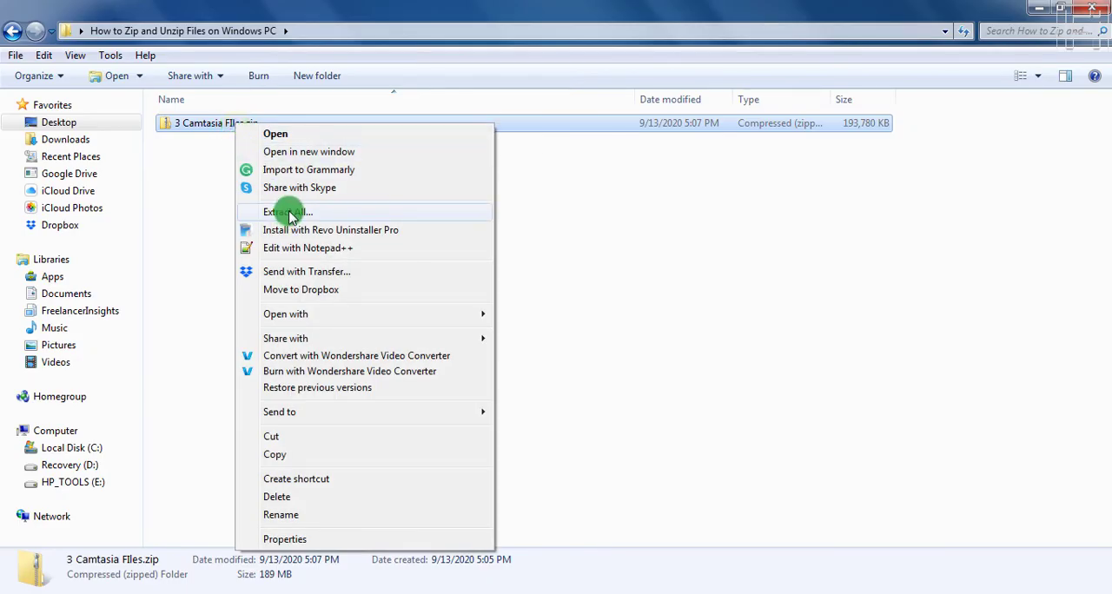
# Step: Start Extract All and trim the destination path to the tutorial folder, removing the 3 Camtasia Files subfolder
pyautogui.click(286, 212)
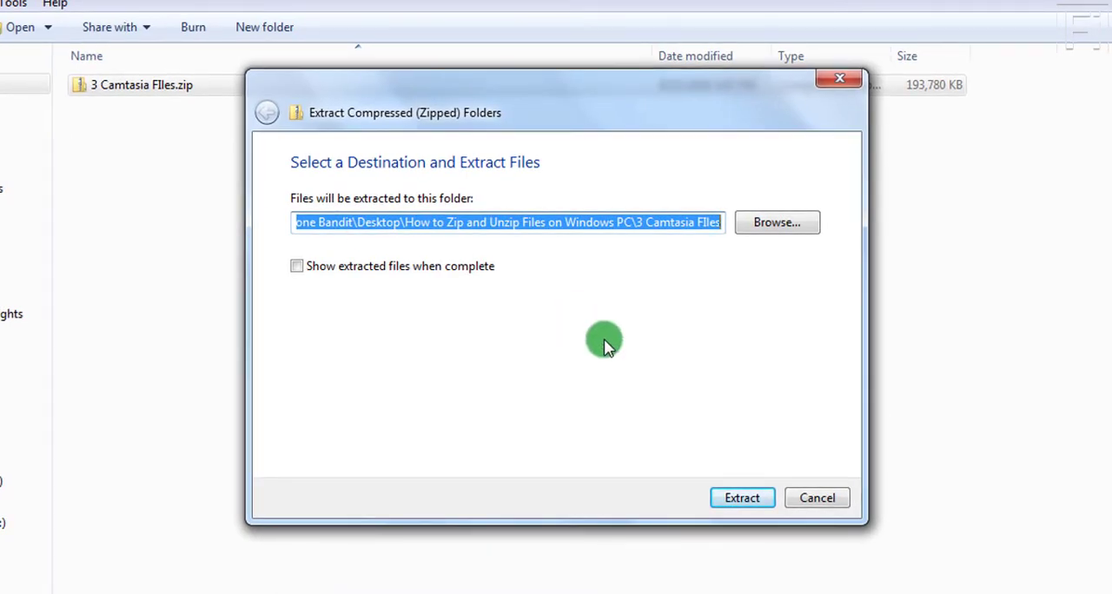
pyautogui.moveTo(632, 274)
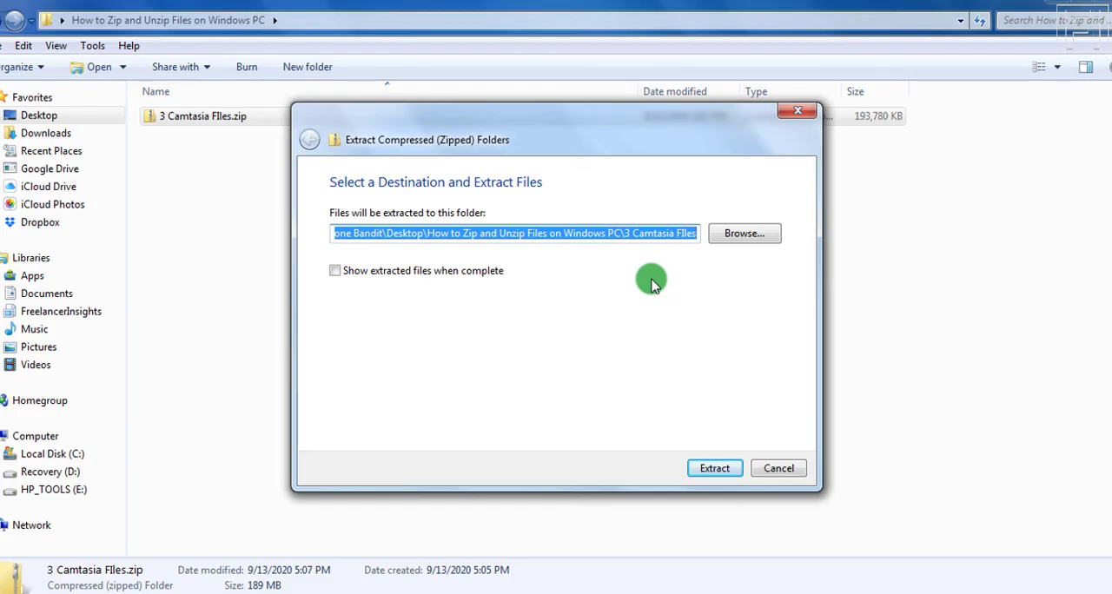
pyautogui.click(624, 233)
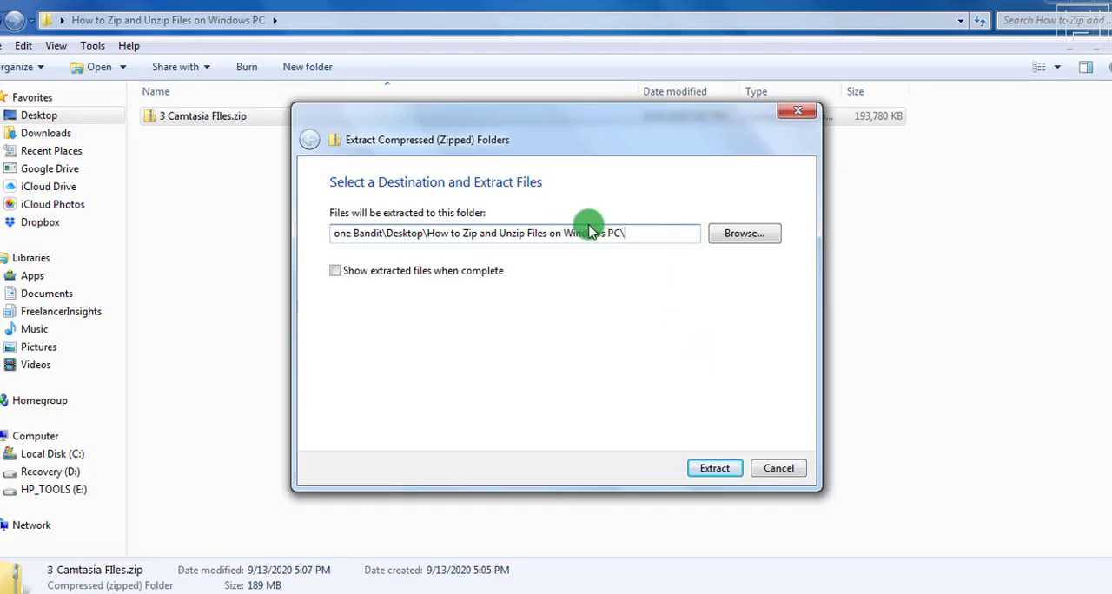
pyautogui.moveTo(567, 259)
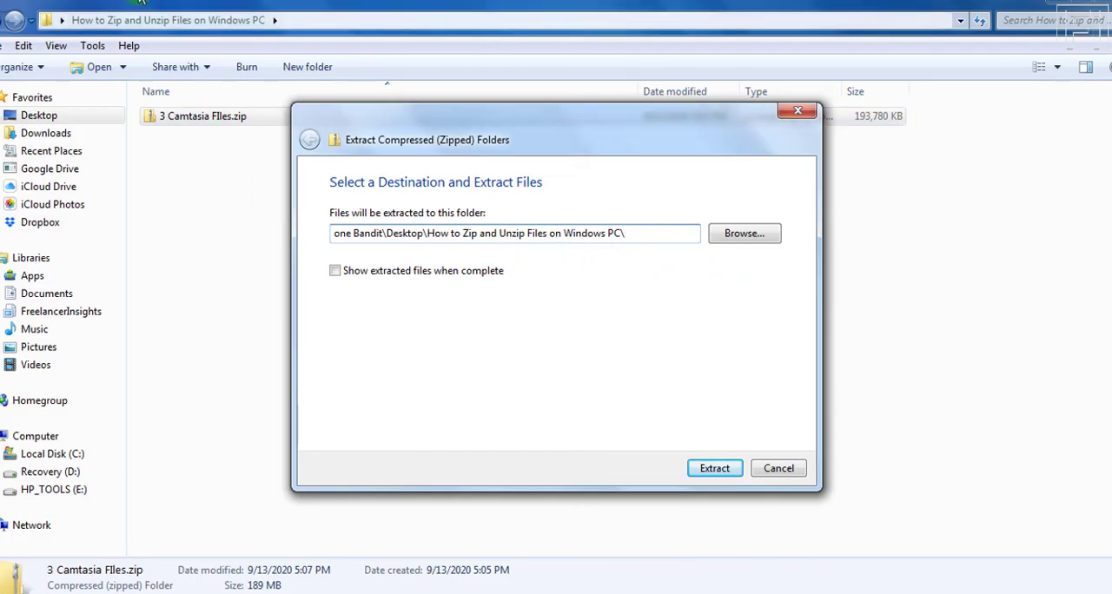
pyautogui.moveTo(200, 355)
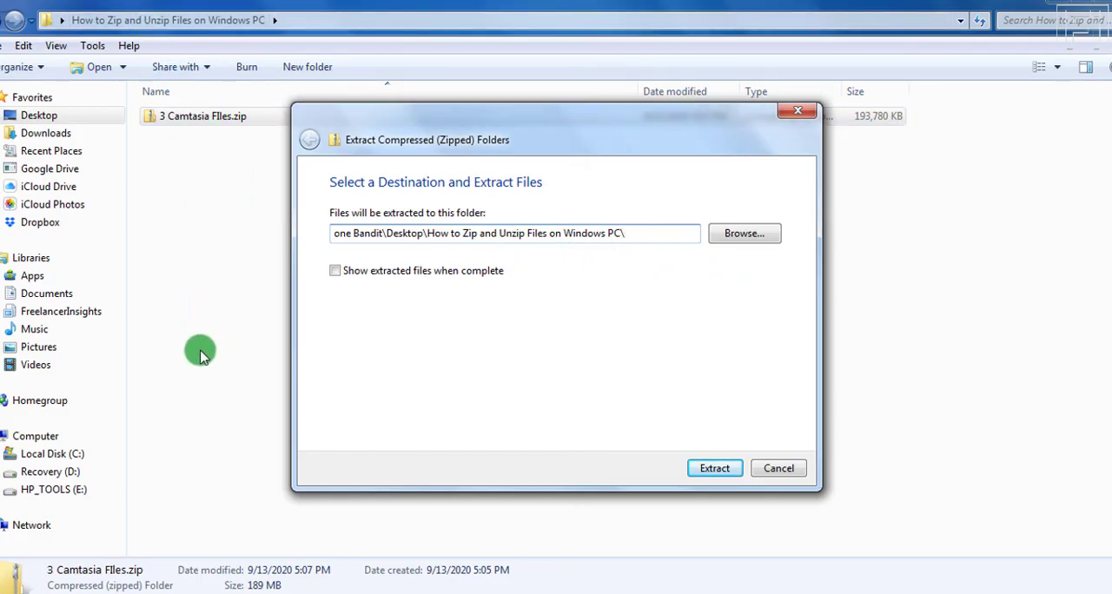
pyautogui.moveTo(208, 329)
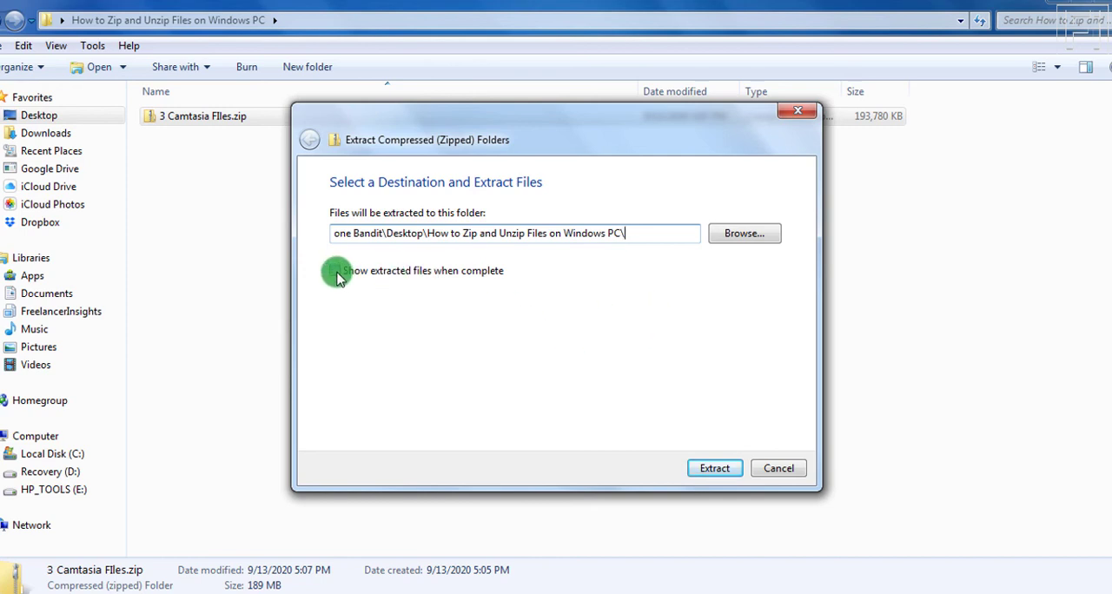
pyautogui.click(714, 469)
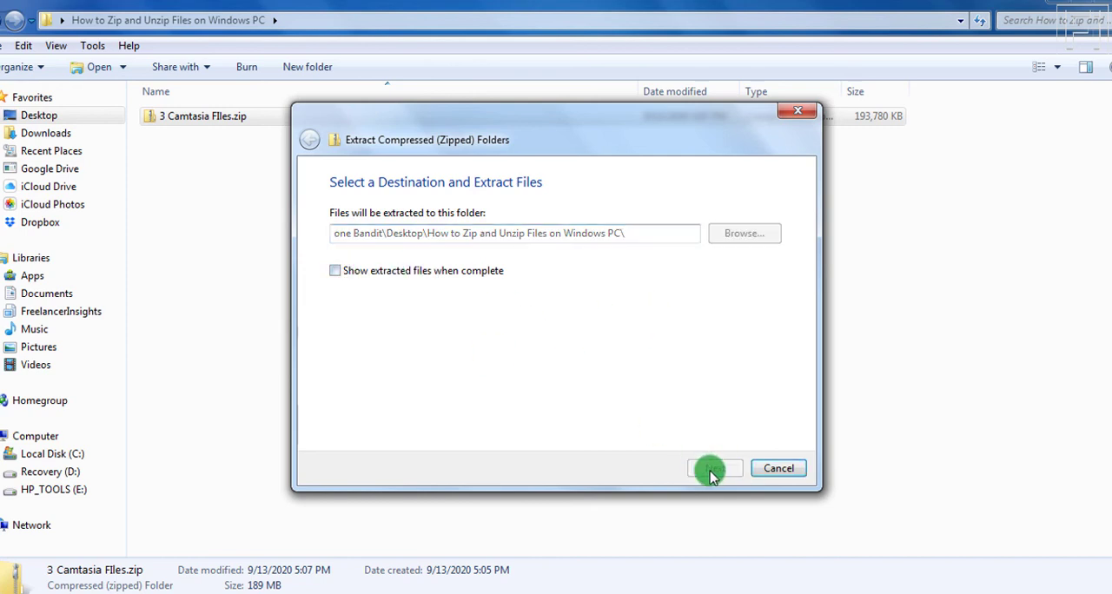
# Step: Extract the three recordings into the tutorial folder beside 3 Camtasia Files.zip and select them
pyautogui.click(714, 469)
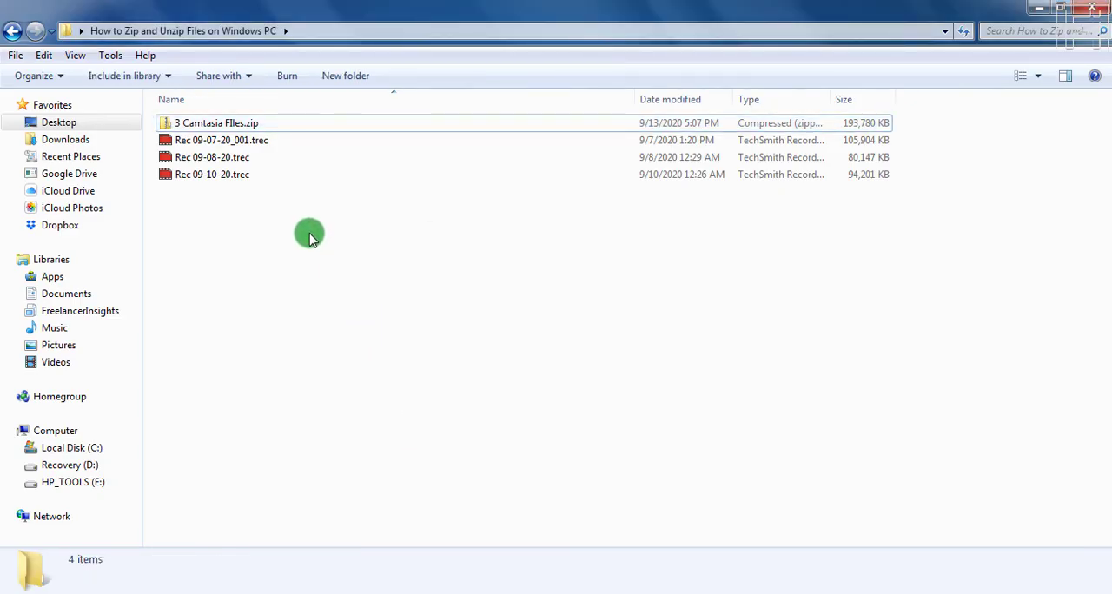
pyautogui.moveTo(243, 153); pyautogui.dragTo(309, 235)
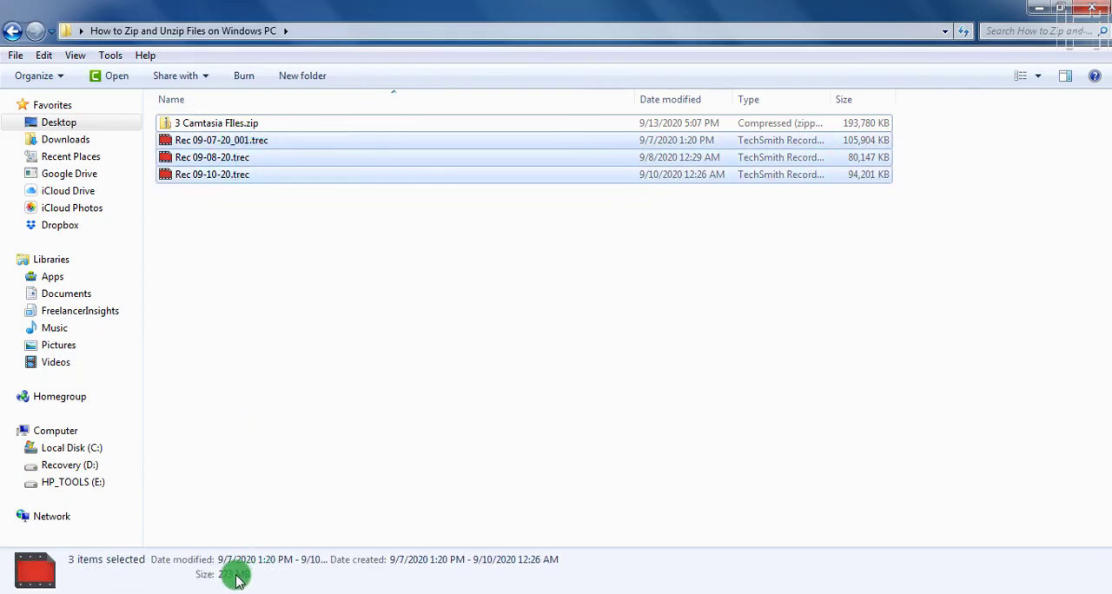
pyautogui.moveTo(843, 132)
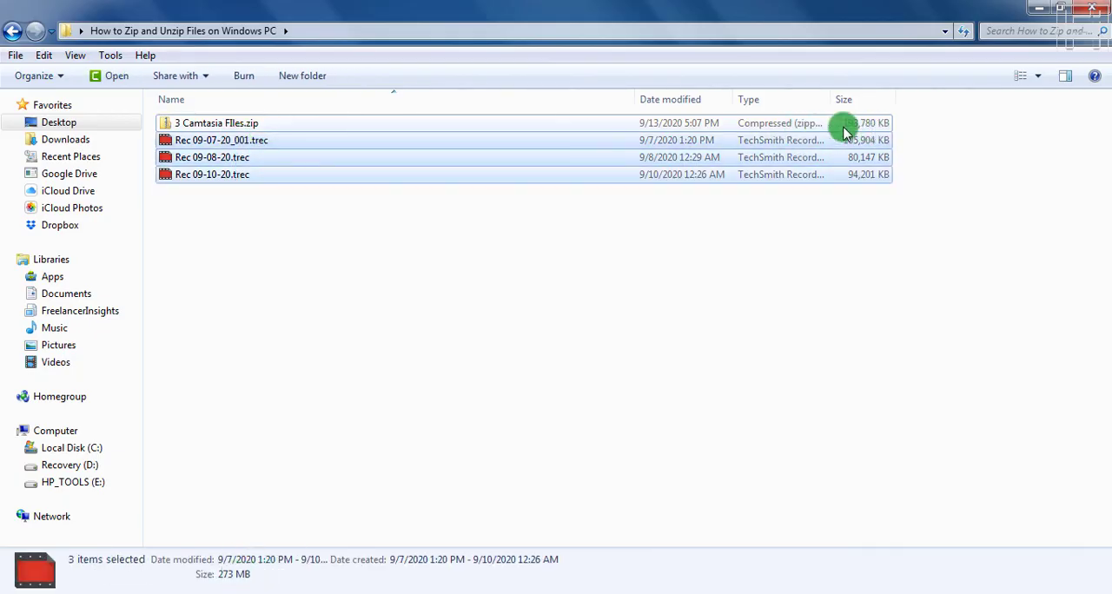
pyautogui.moveTo(621, 129)
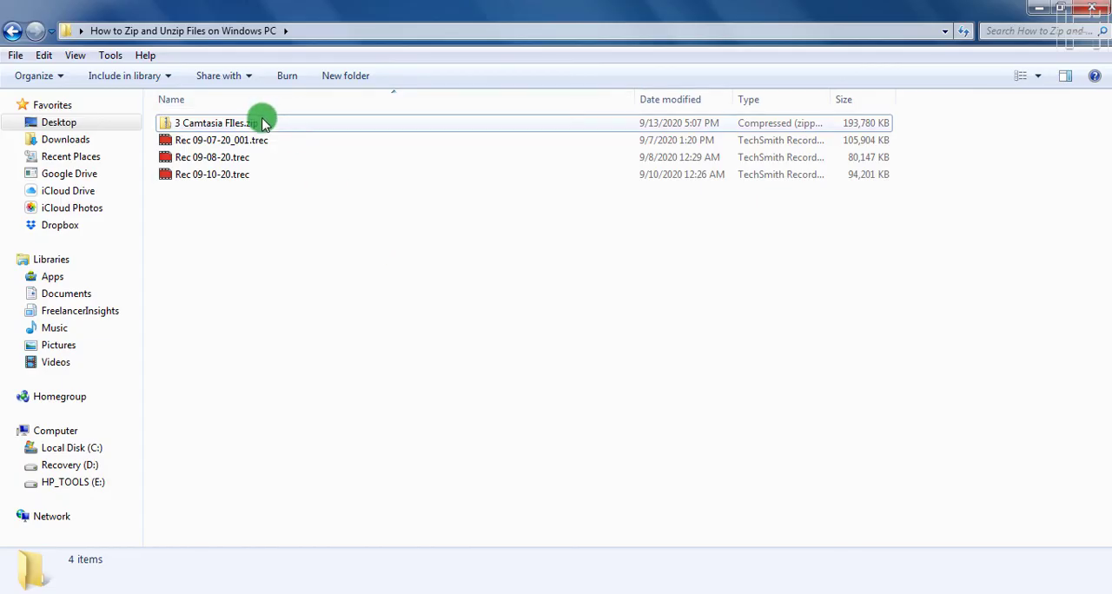
pyautogui.doubleClick(212, 121)
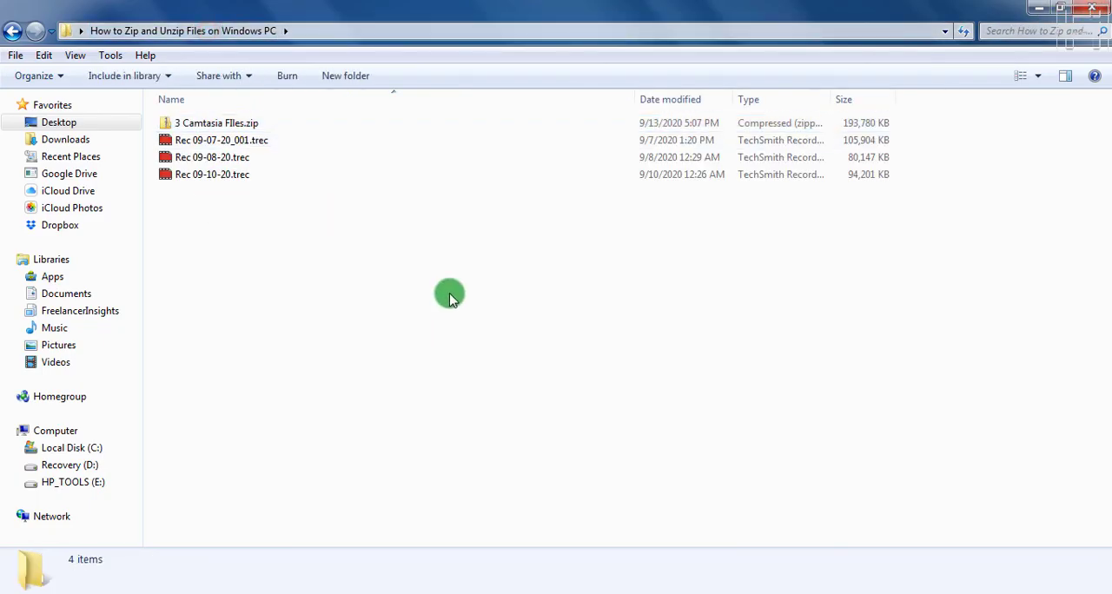
pyautogui.moveTo(424, 323)
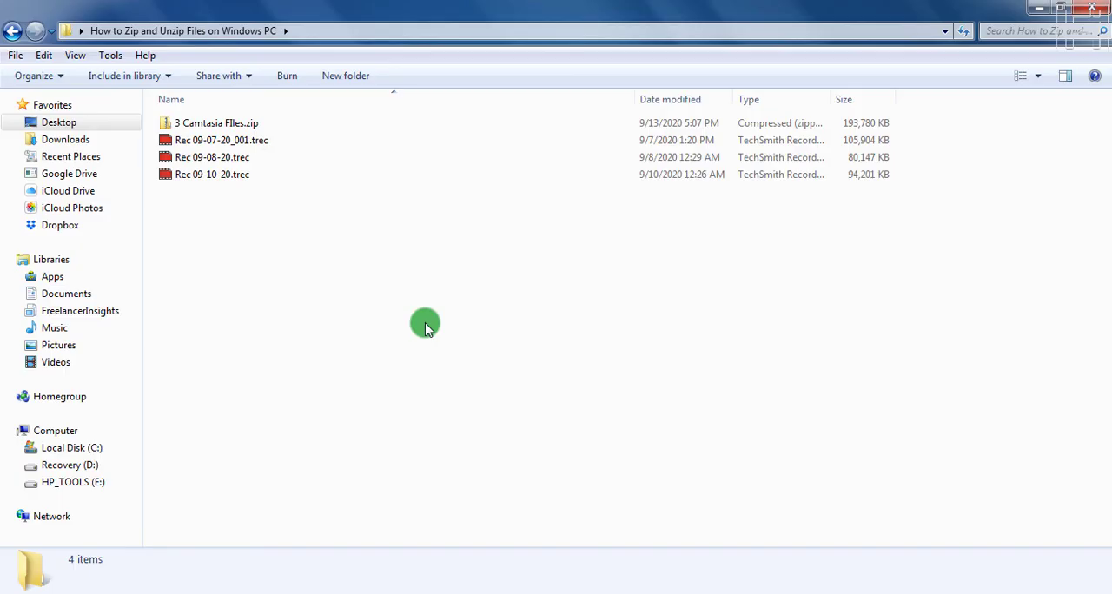